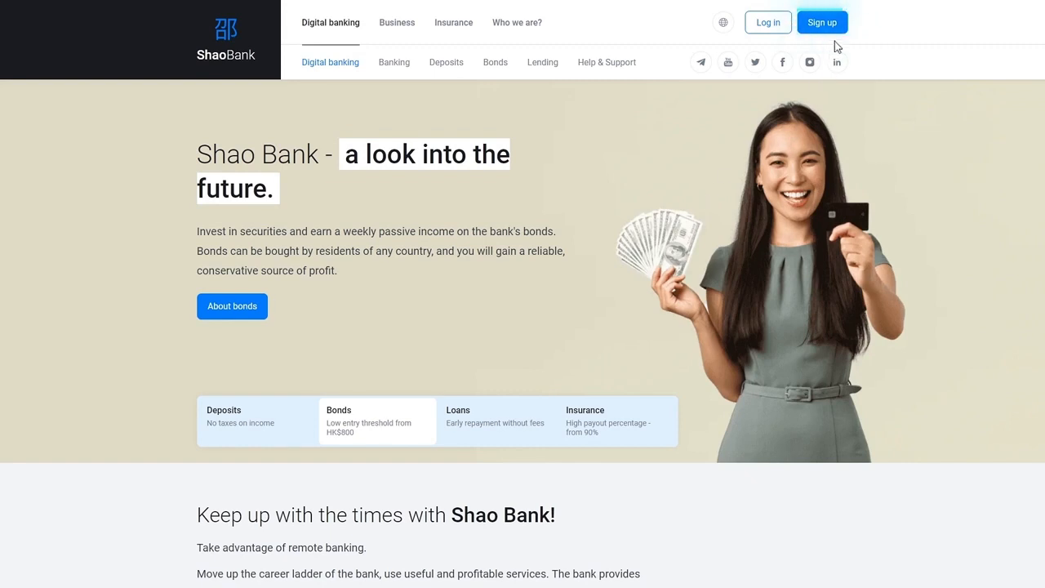
{"action": "left_click", "coordinate": [821, 23]}
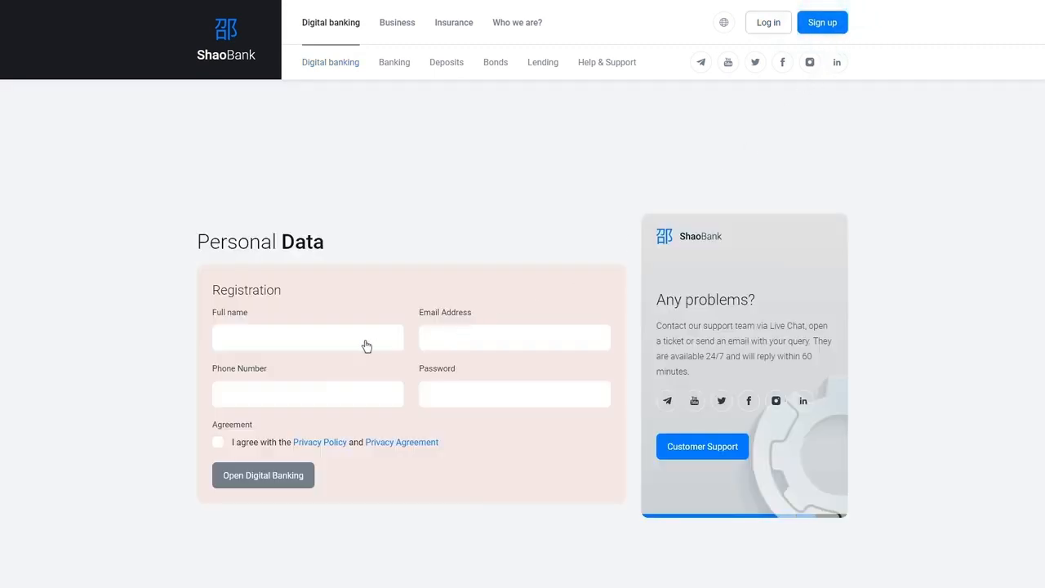
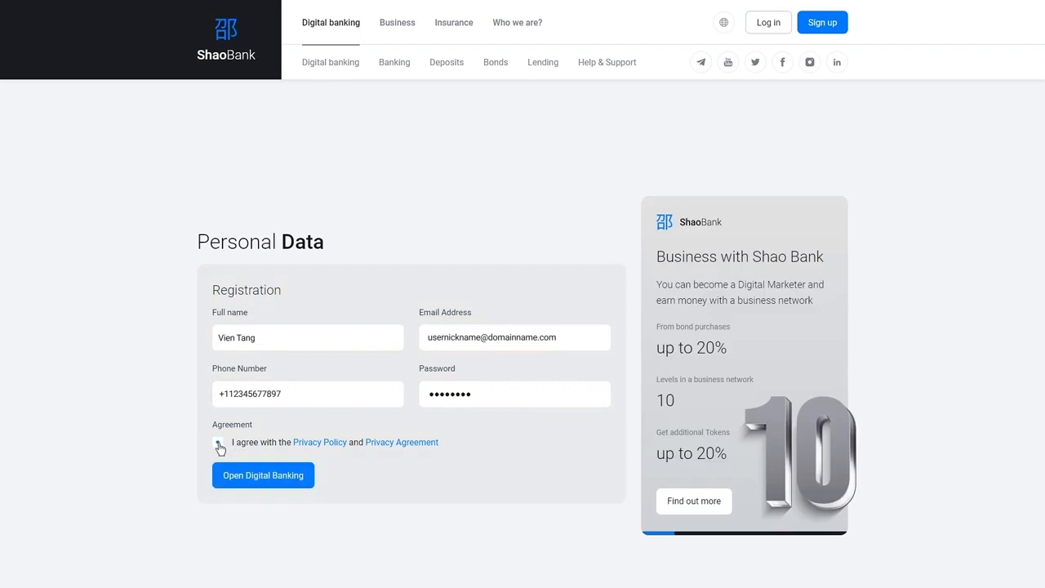
{"action": "left_click", "coordinate": [263, 475]}
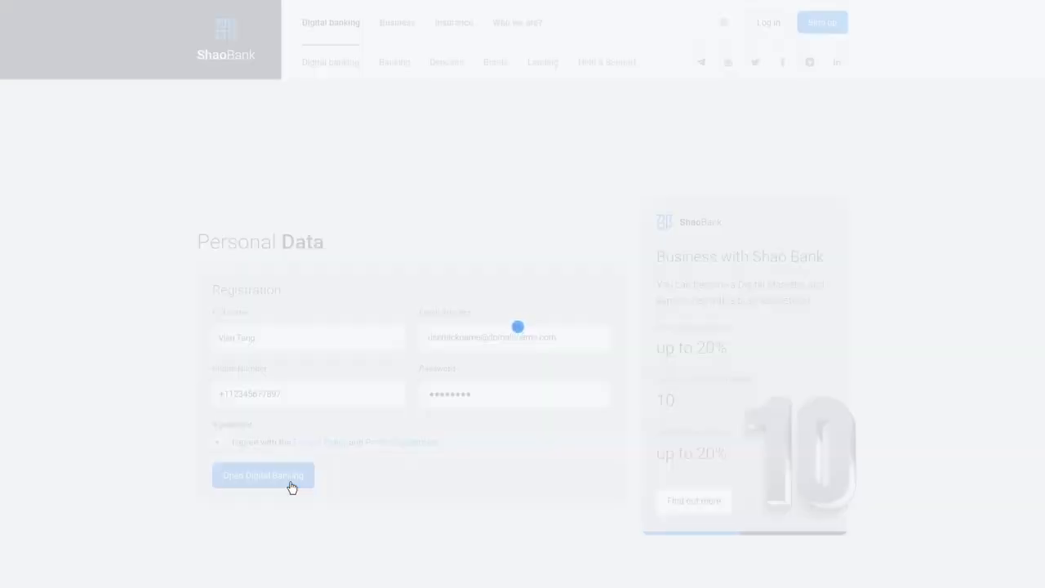
Submit registration and fill the verification form with personal details and ID card numbers
{"action": "left_click", "coordinate": [263, 475]}
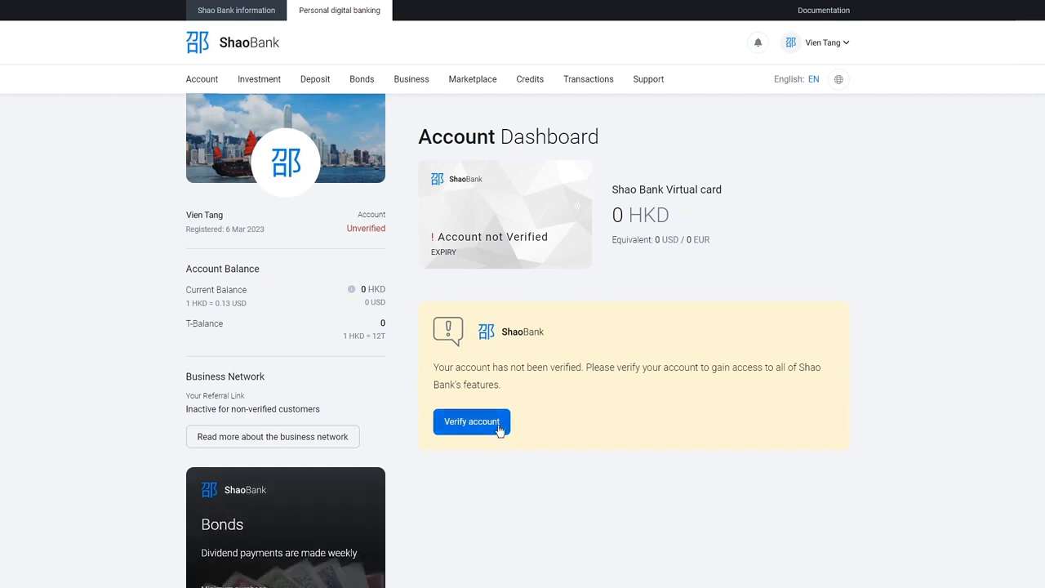
{"action": "left_click", "coordinate": [471, 422]}
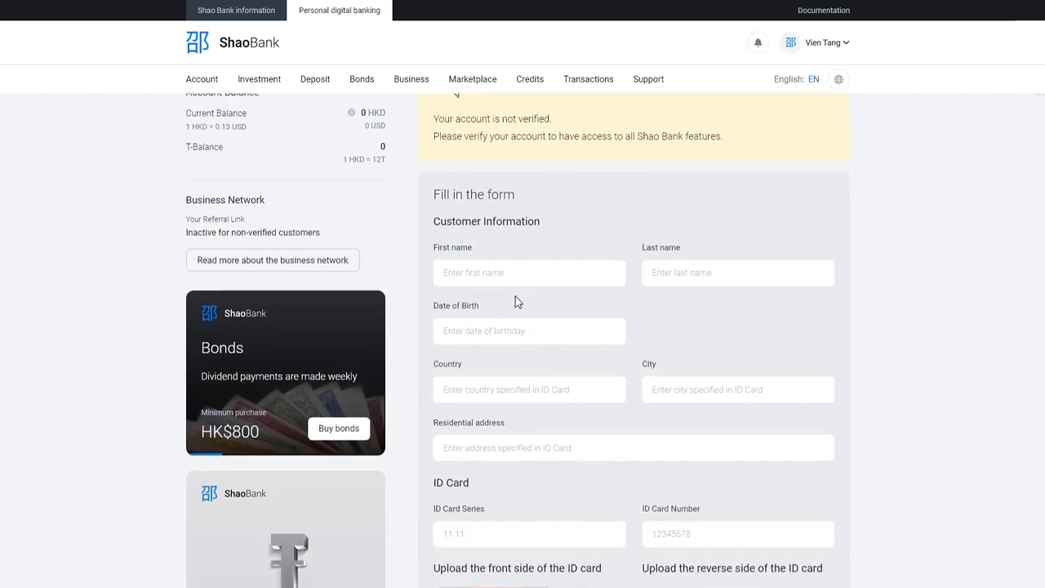
{"action": "type", "text": "Vien"}
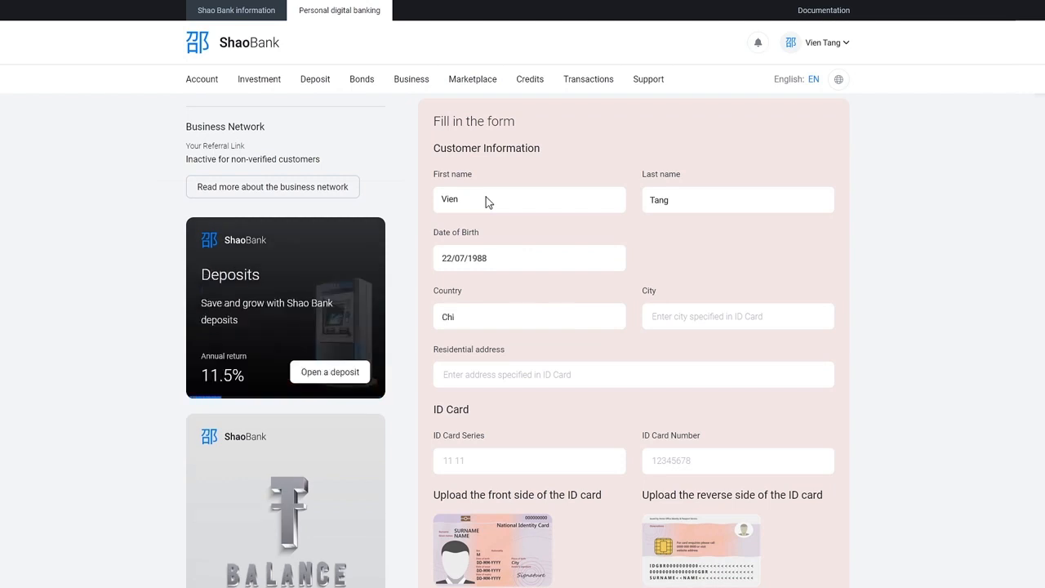
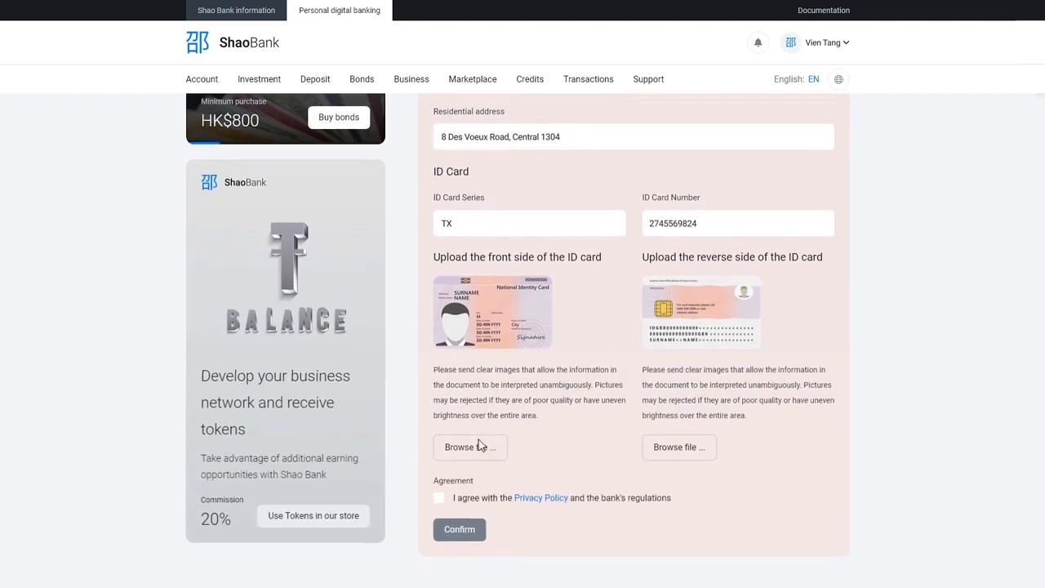
Upload ID_front.jpg and ID_Back.jpg and accept the privacy policy and regulations
{"action": "left_click", "coordinate": [470, 448]}
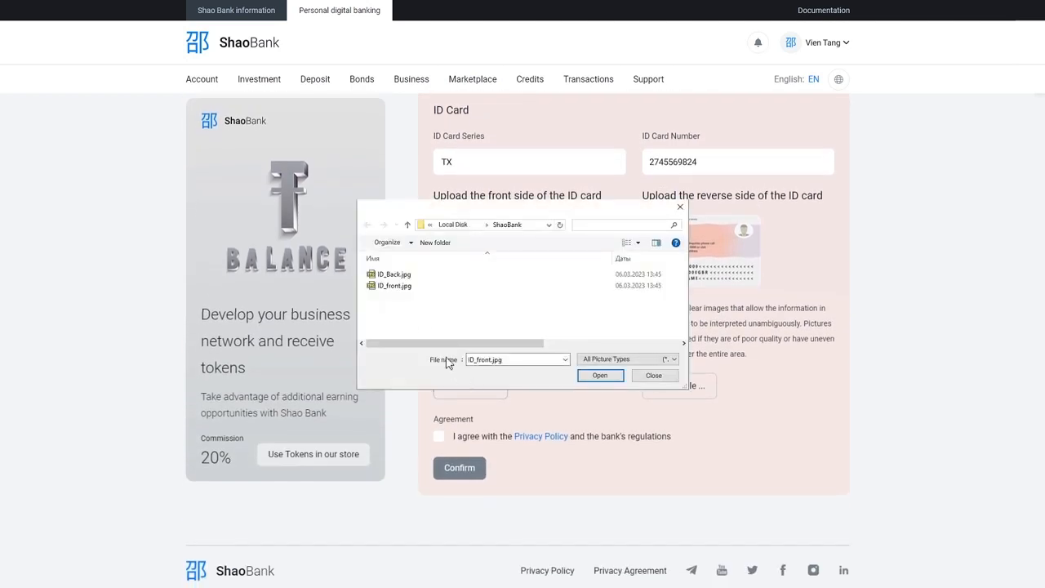
{"action": "left_click", "coordinate": [395, 285]}
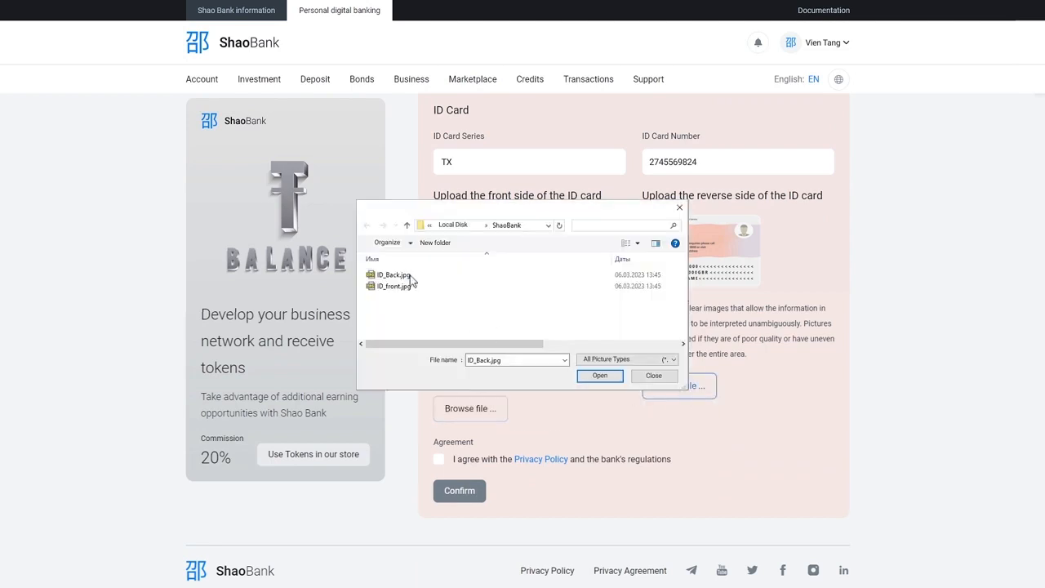
{"action": "left_click", "coordinate": [600, 376]}
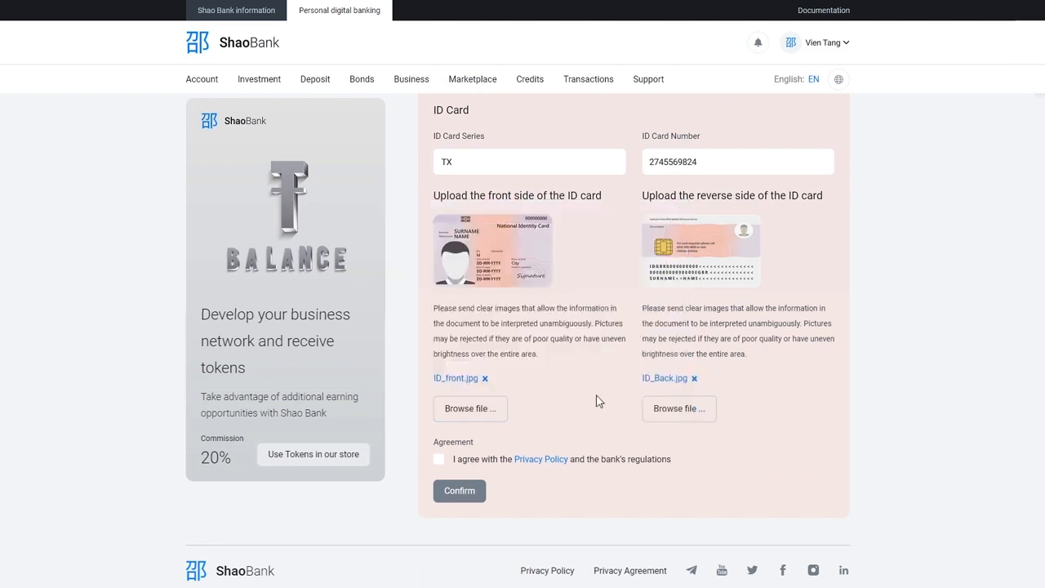
{"action": "left_click", "coordinate": [440, 457]}
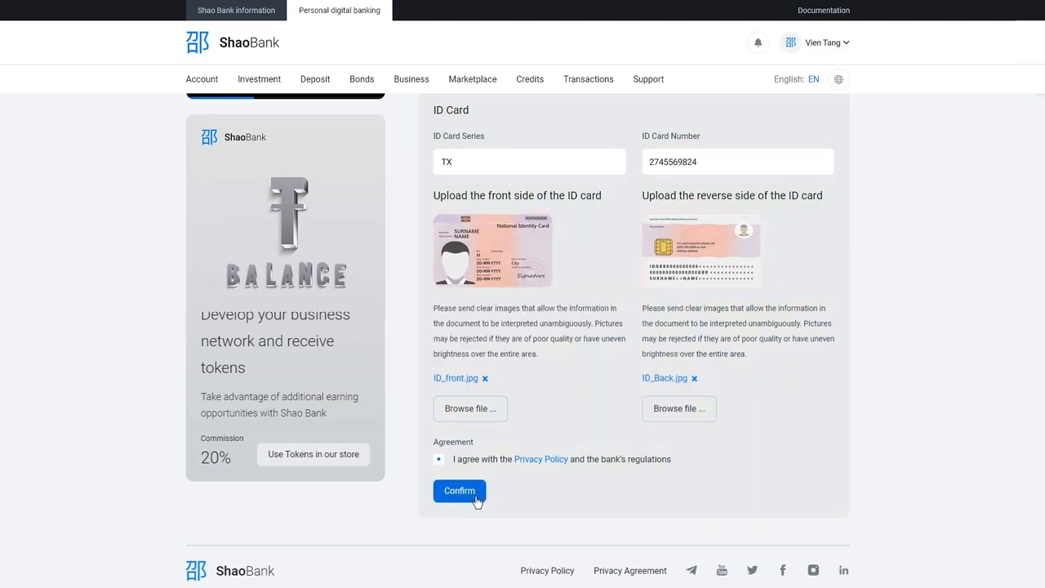
{"action": "left_click", "coordinate": [459, 490]}
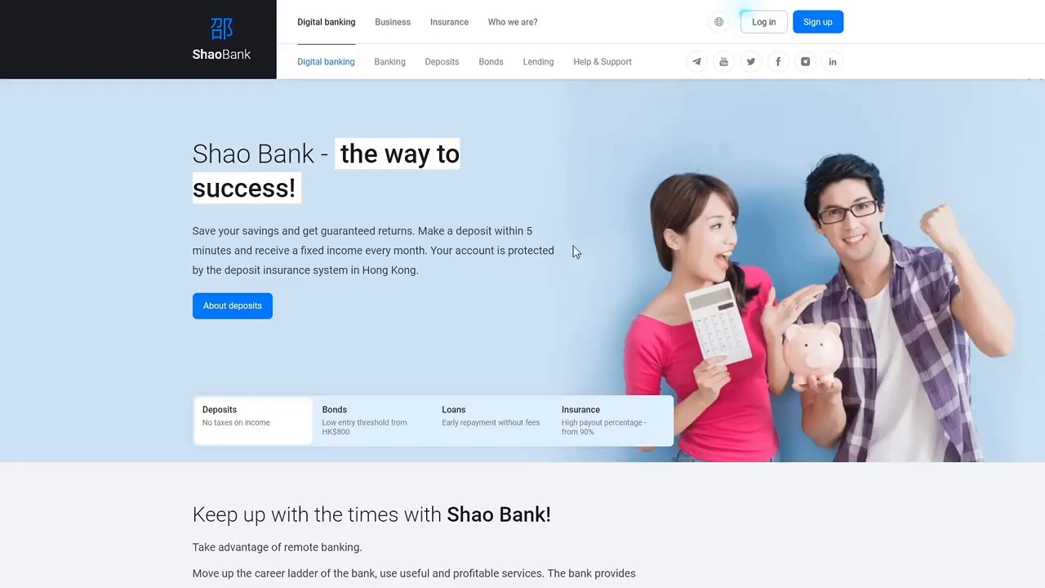
Log in to digital banking with the account's email and password
{"action": "left_click", "coordinate": [763, 23]}
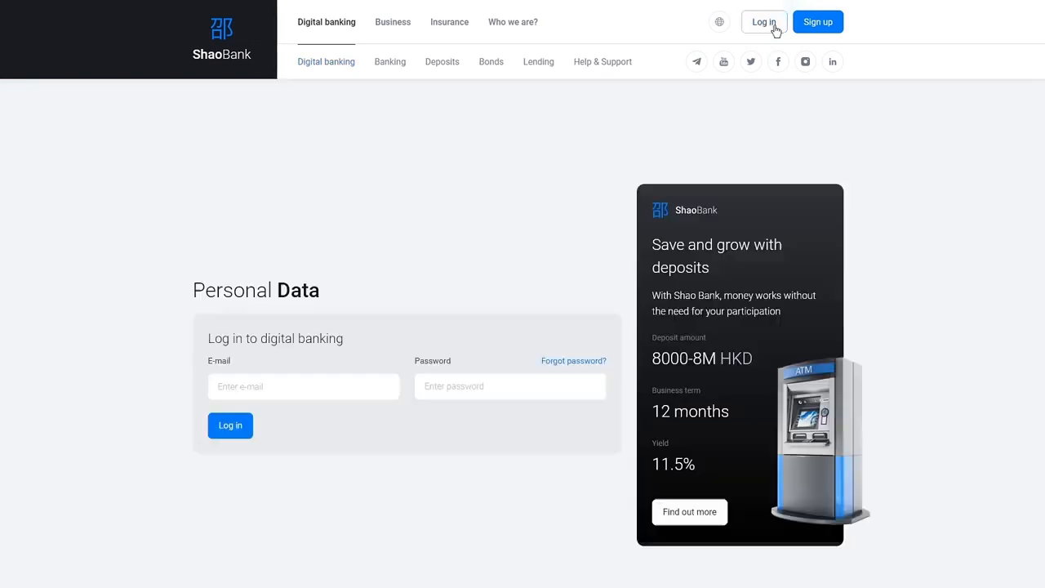
{"action": "type", "text": "yourmail@mail.com"}
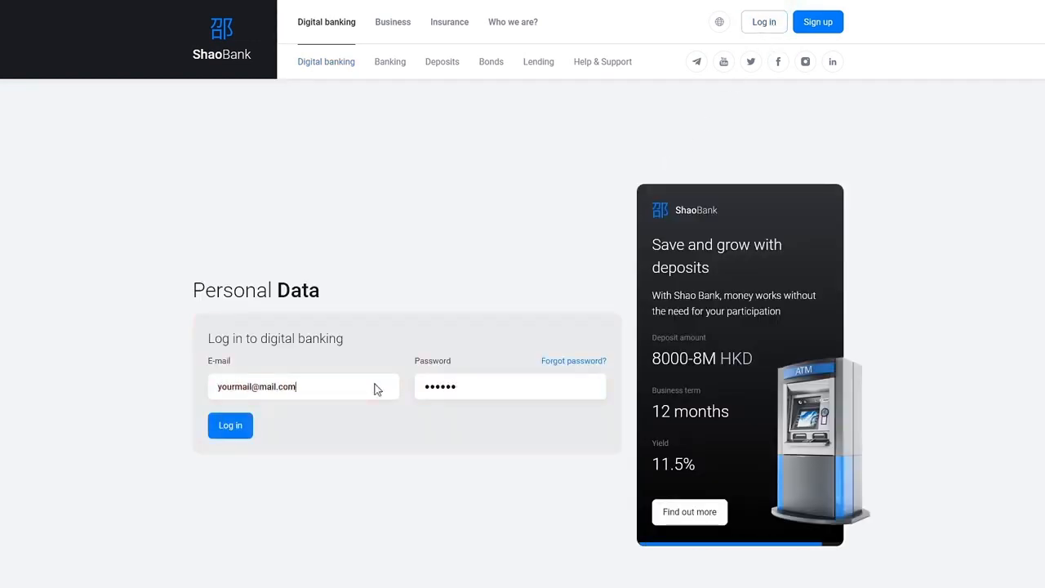
{"action": "left_click", "coordinate": [229, 425]}
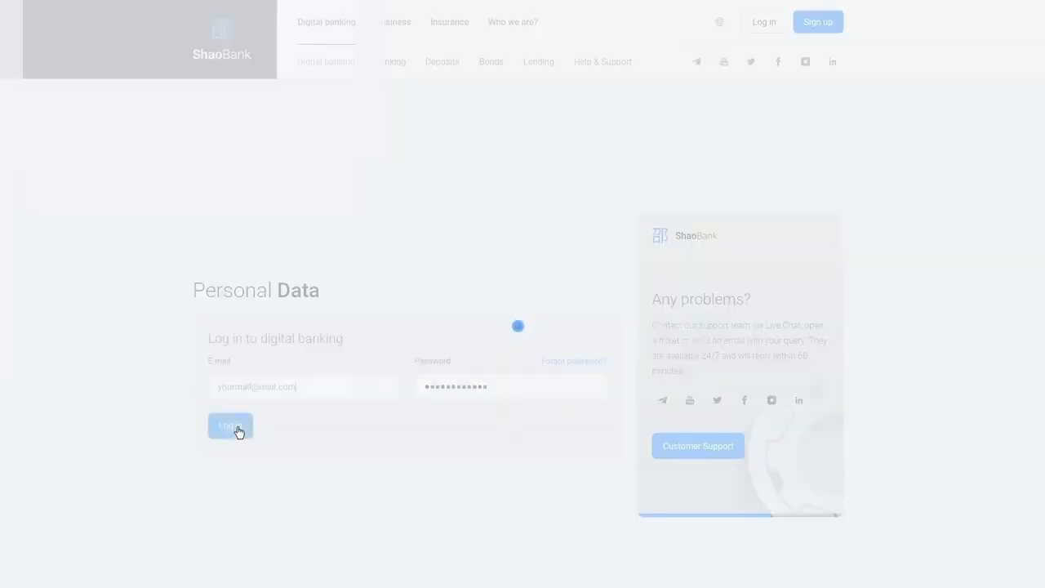
Enter a 100 HKD refill, pay with TETHER TRC20 and generate the payment invoice
{"action": "left_click", "coordinate": [229, 425]}
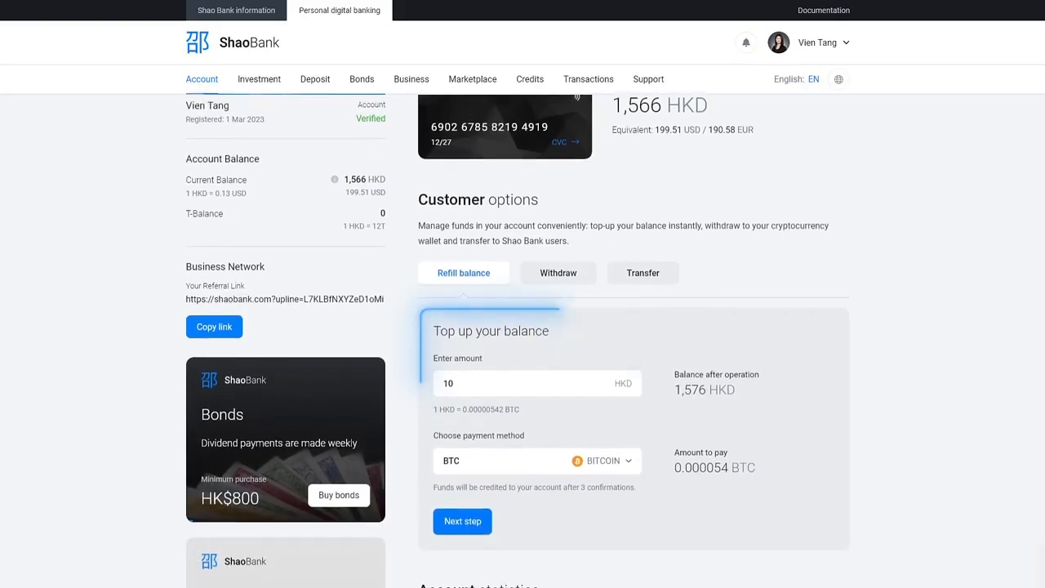
{"action": "scroll", "scroll_direction": "down", "scroll_amount": 3}
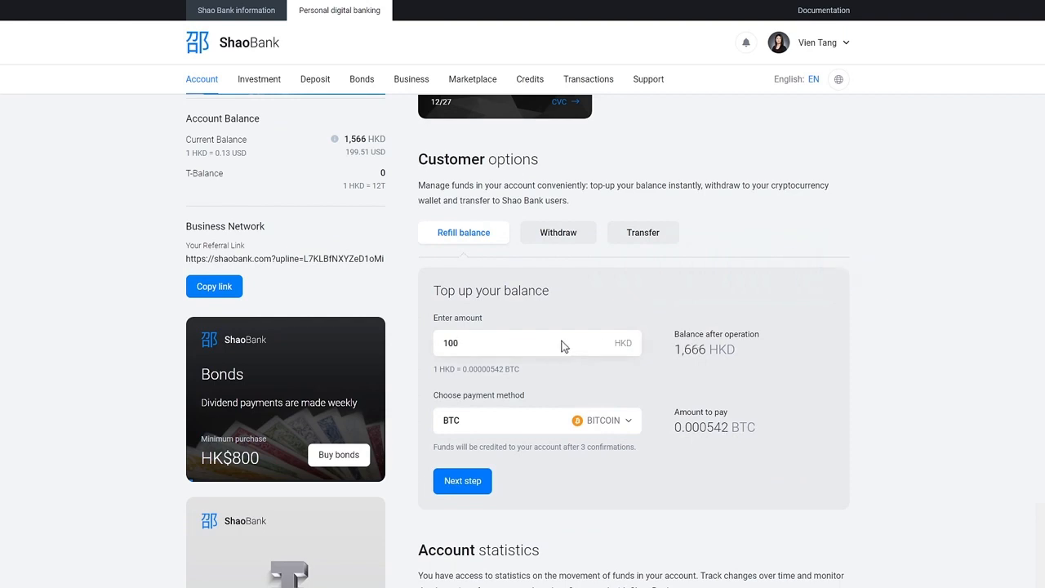
{"action": "mouse_move", "coordinate": [572, 349]}
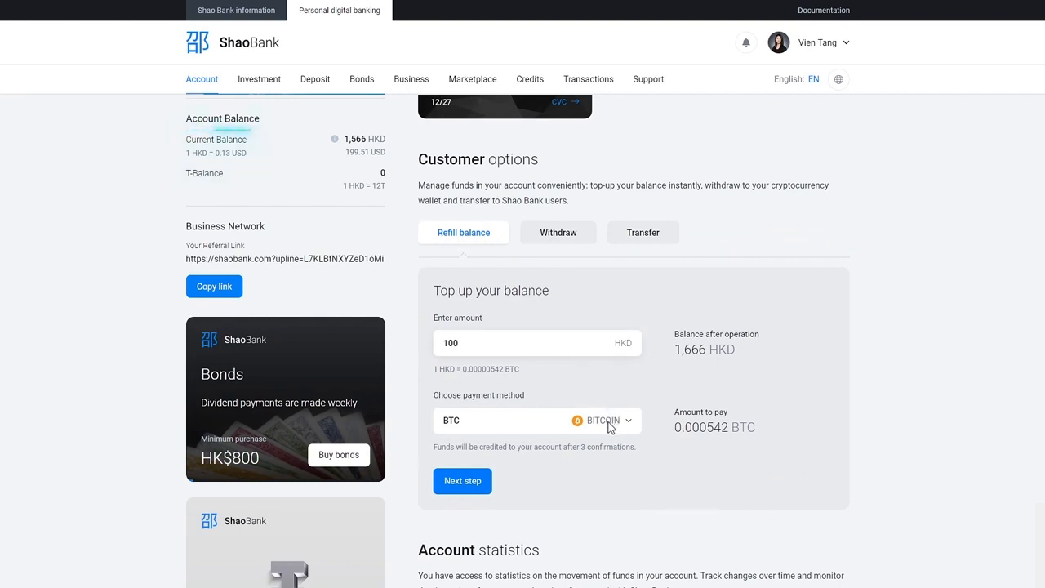
{"action": "left_click", "coordinate": [601, 421]}
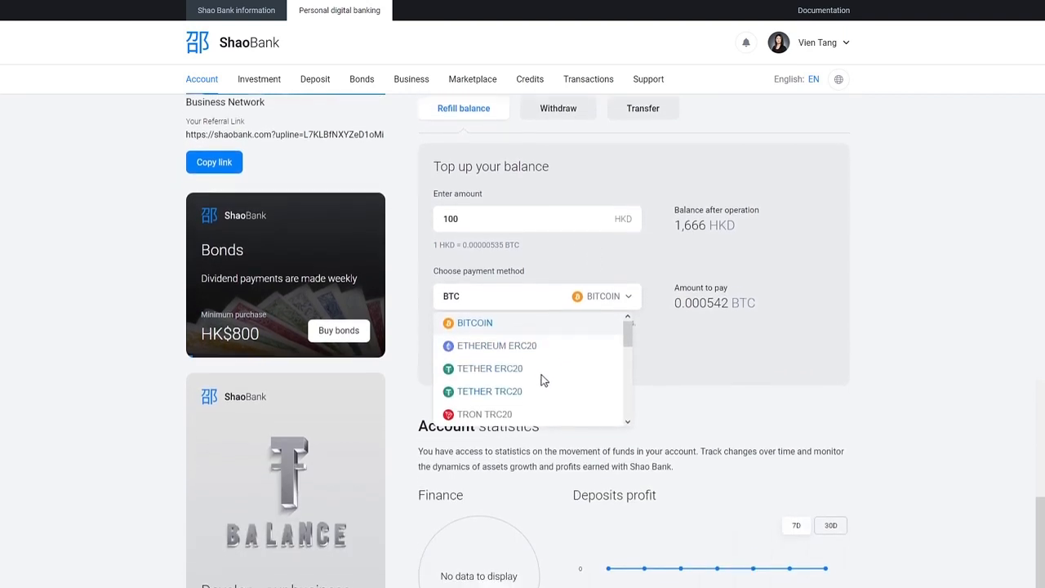
{"action": "left_click", "coordinate": [488, 392]}
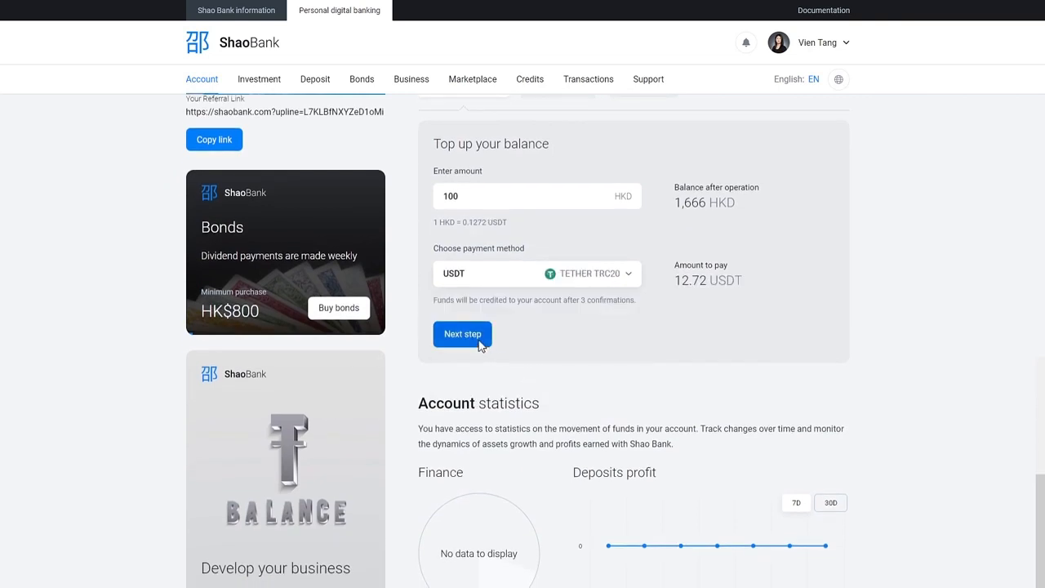
{"action": "left_click", "coordinate": [462, 333]}
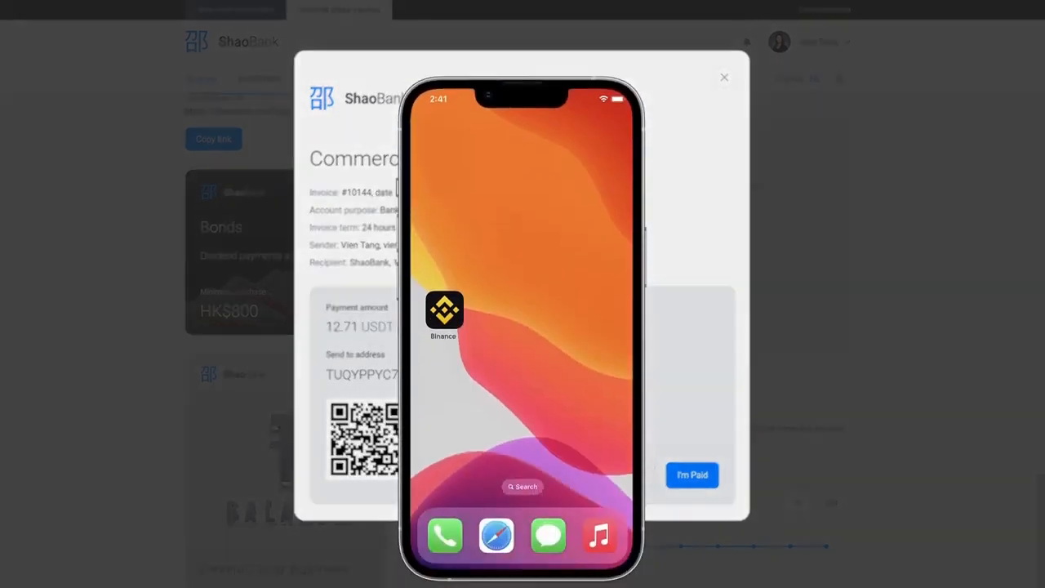
In Binance, start a USDT withdrawal from the funding wallet
{"action": "left_click", "coordinate": [445, 312]}
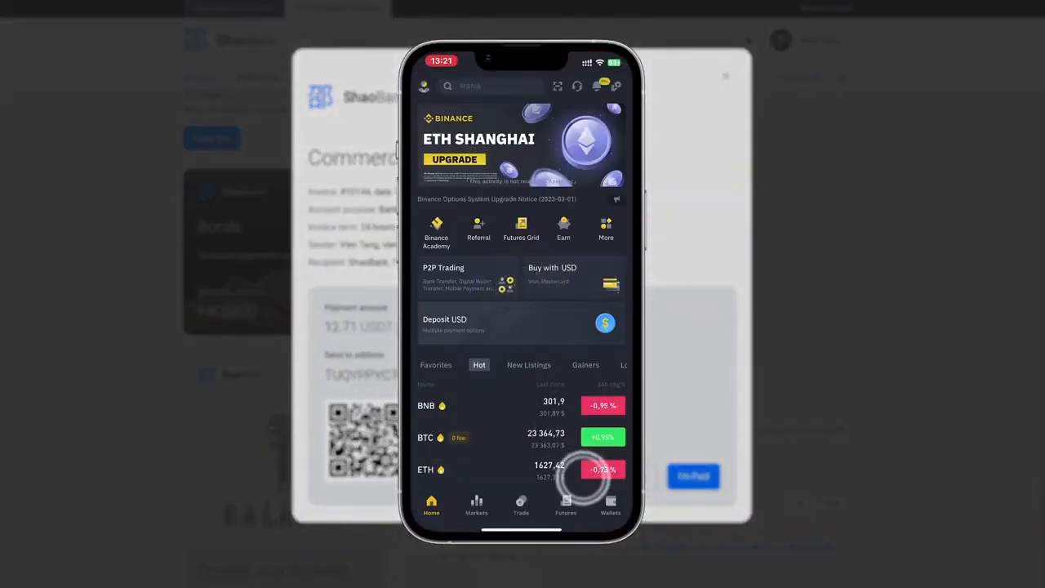
{"action": "left_click", "coordinate": [611, 505]}
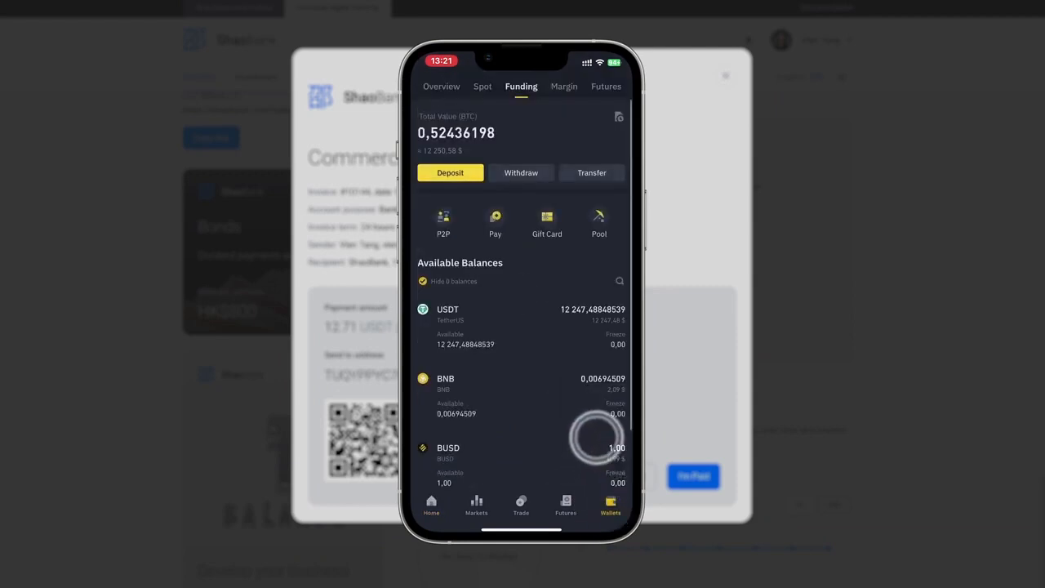
{"action": "left_click", "coordinate": [451, 173]}
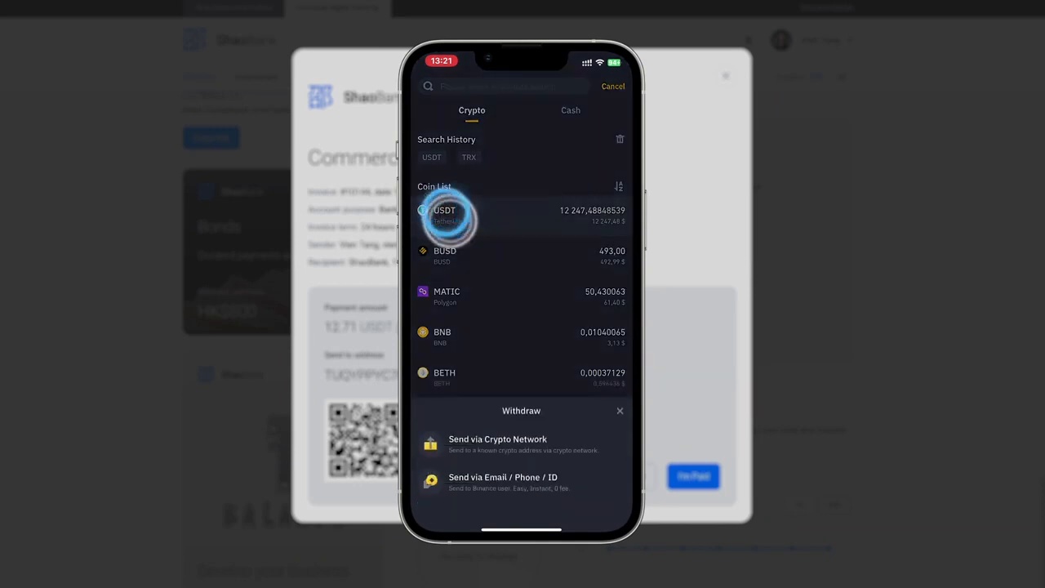
{"action": "left_click", "coordinate": [444, 215]}
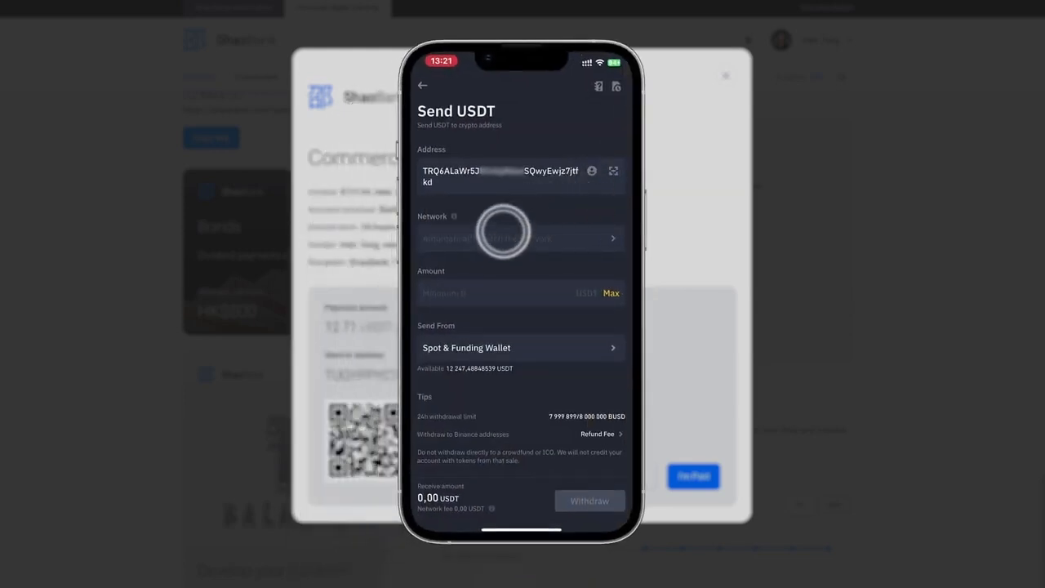
Send 101 USDT over Tron (TRC20) to the invoice's payment address
{"action": "left_click", "coordinate": [521, 239]}
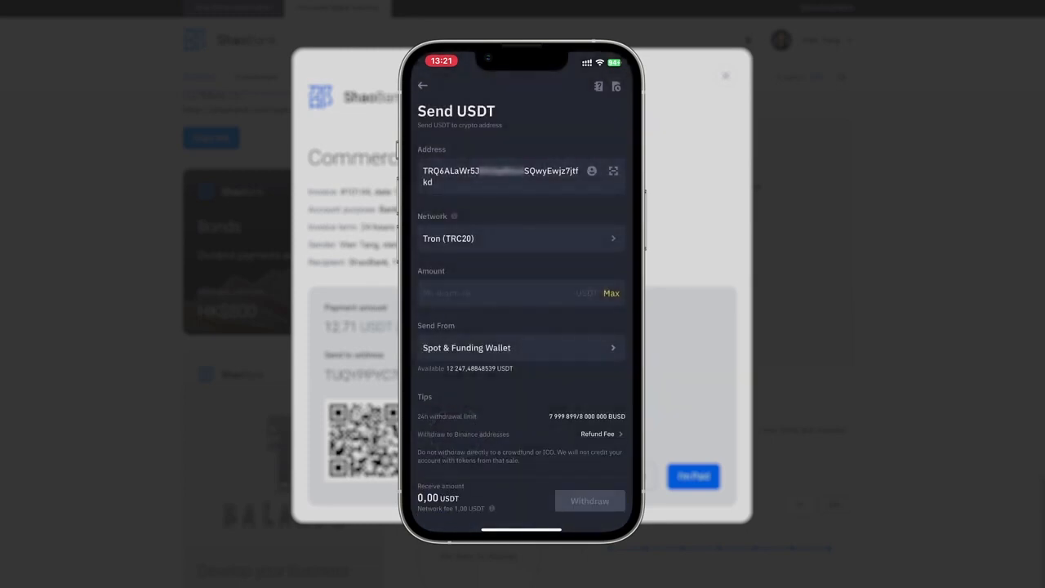
{"action": "left_click", "coordinate": [506, 293]}
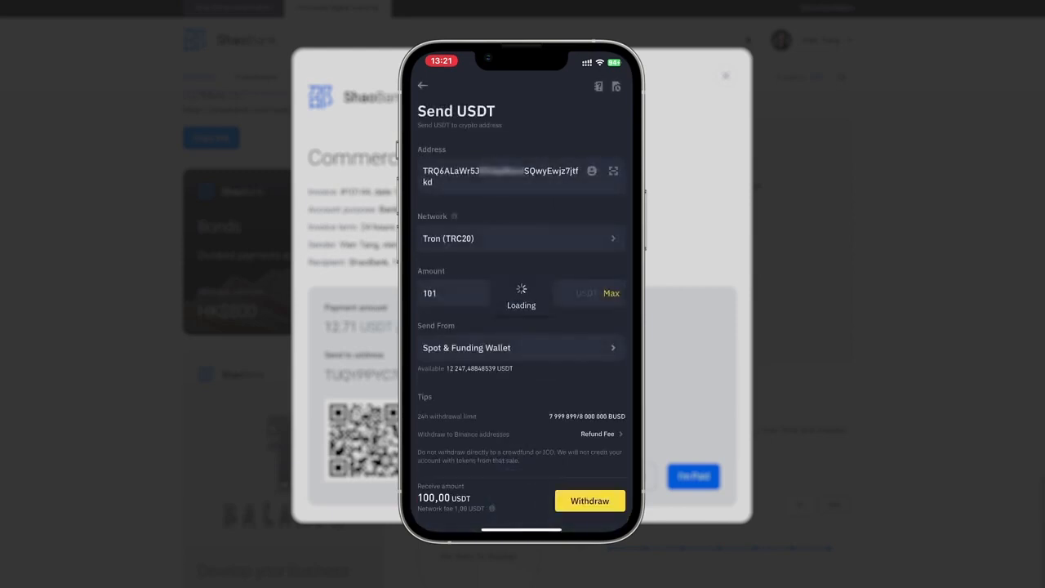
{"action": "left_click", "coordinate": [589, 499]}
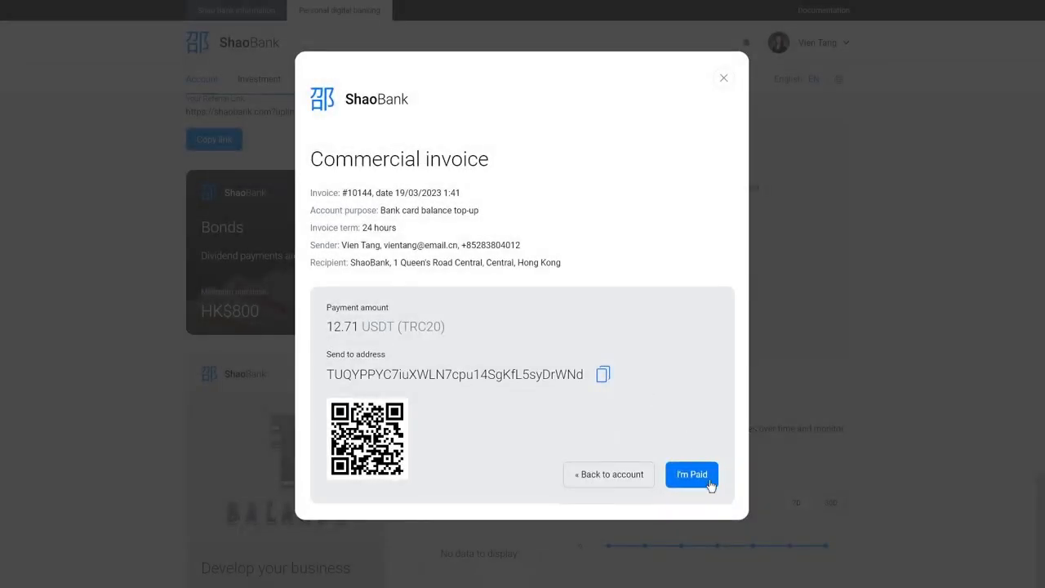
Mark the 12.71 USDT top-up invoice as paid with I'm Paid
{"action": "left_click", "coordinate": [691, 474]}
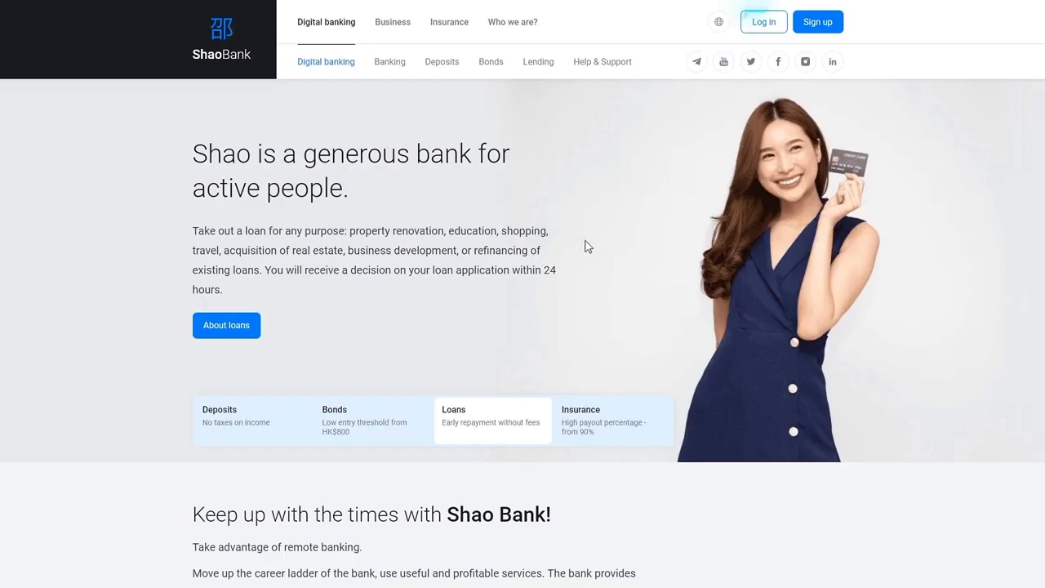
Sign in with email and password to reach the dashboard showing 9,222.18 HKD
{"action": "left_click", "coordinate": [763, 22]}
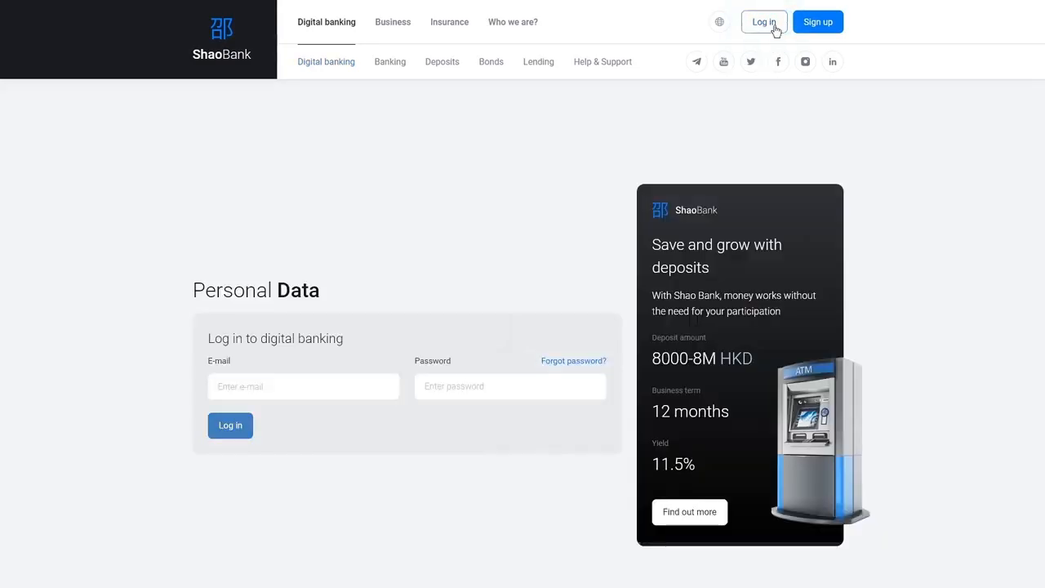
{"action": "type", "text": "yourmail@mail.com"}
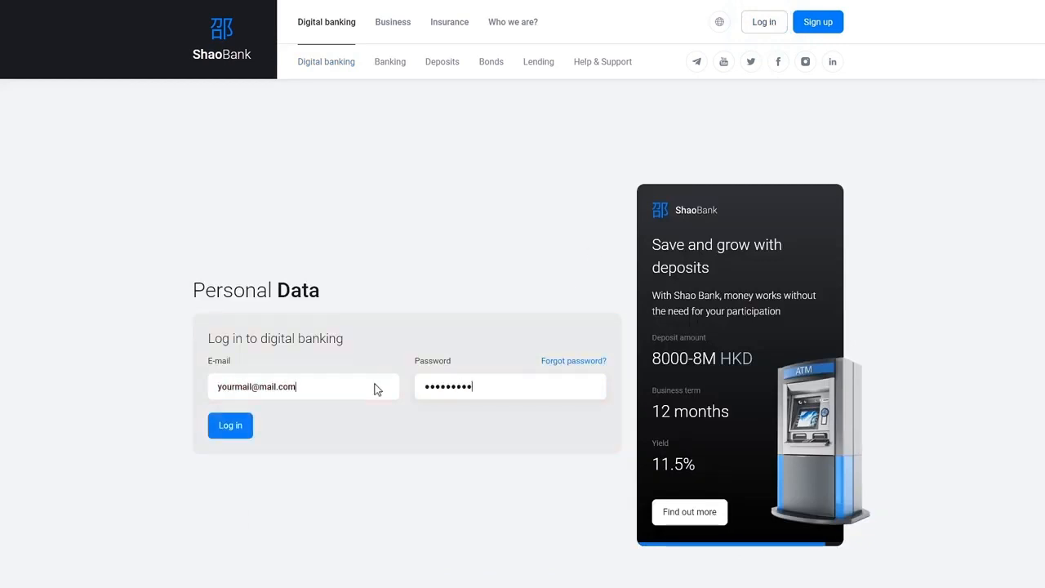
{"action": "left_click", "coordinate": [231, 425]}
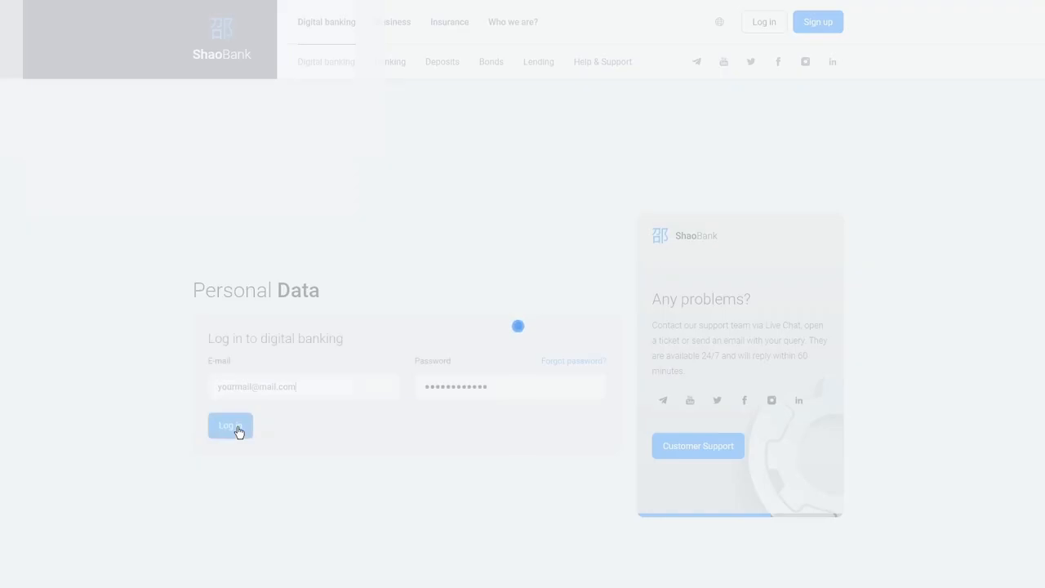
{"action": "left_click", "coordinate": [231, 425]}
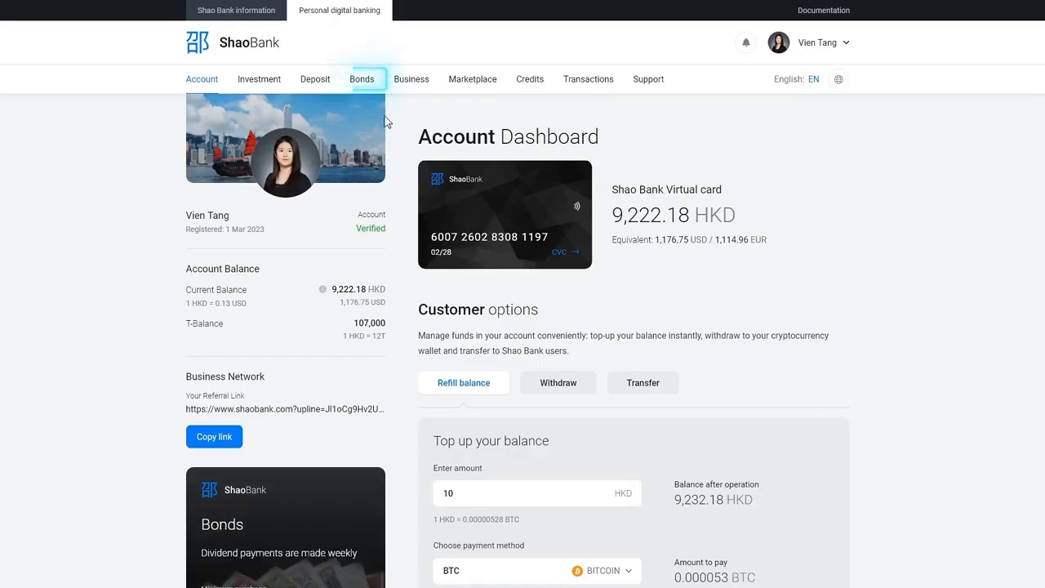
On the Bonds page select series DL AT 3477, 10 bonds, paid from the HKD balance
{"action": "left_click", "coordinate": [363, 78]}
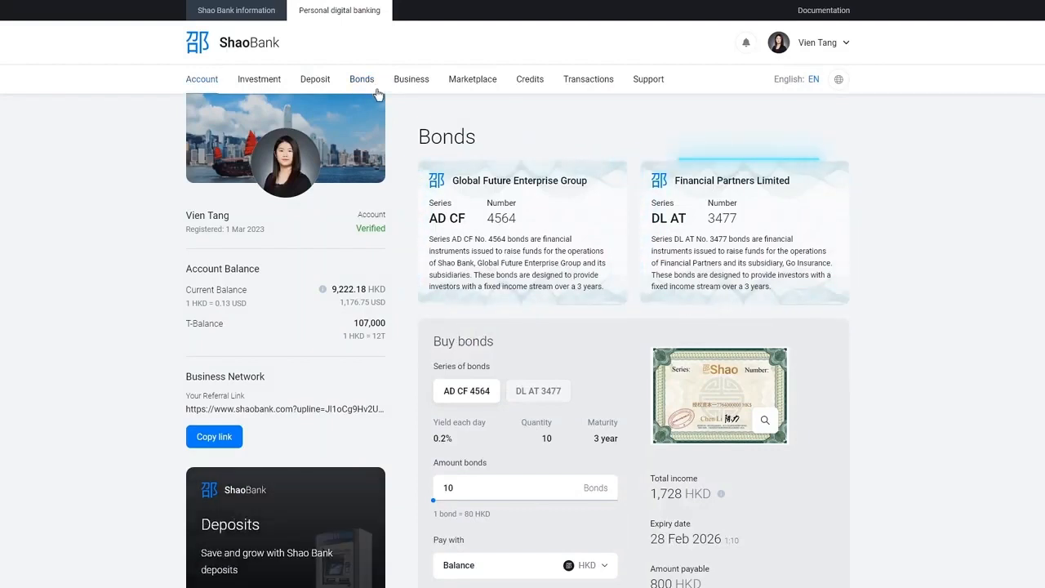
{"action": "scroll", "scroll_direction": "down", "scroll_amount": 3}
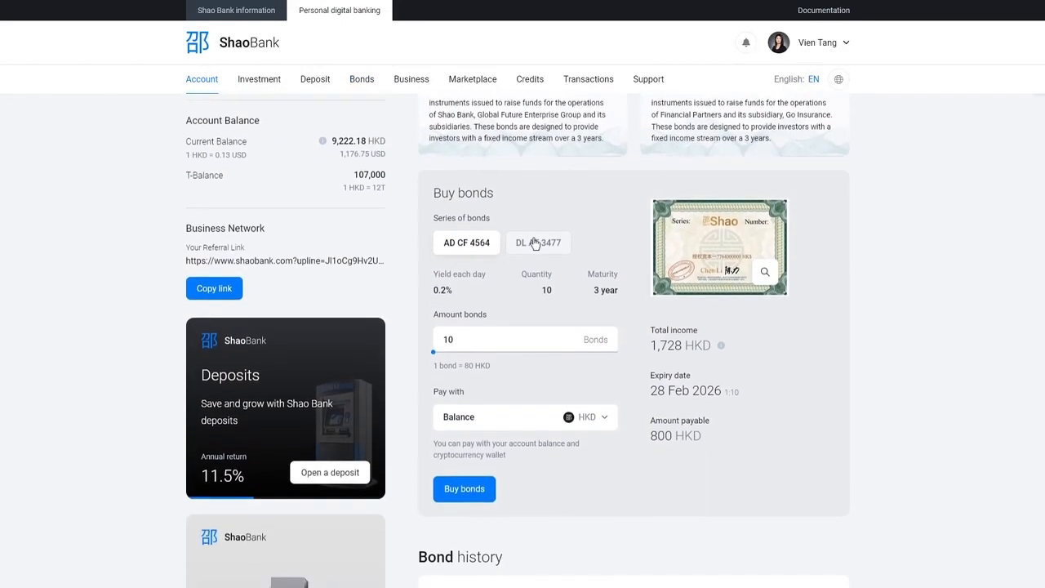
{"action": "left_click", "coordinate": [539, 242]}
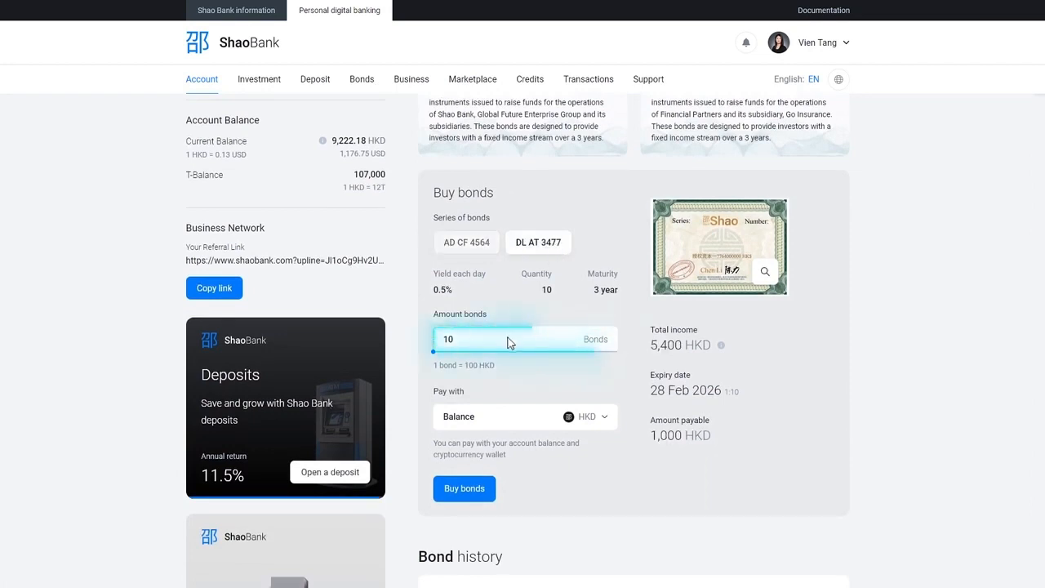
{"action": "left_click", "coordinate": [601, 417]}
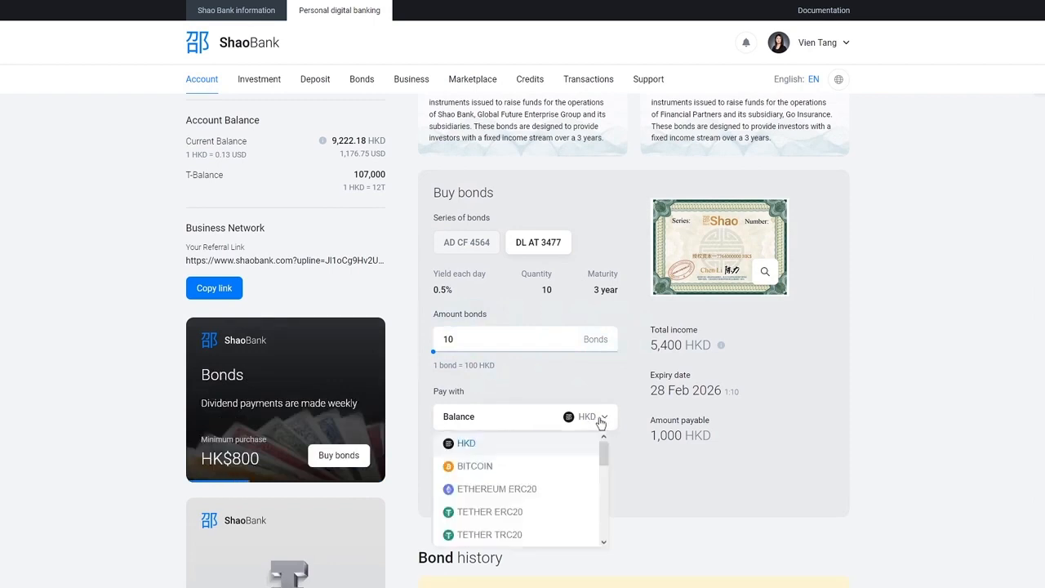
{"action": "left_click", "coordinate": [601, 416]}
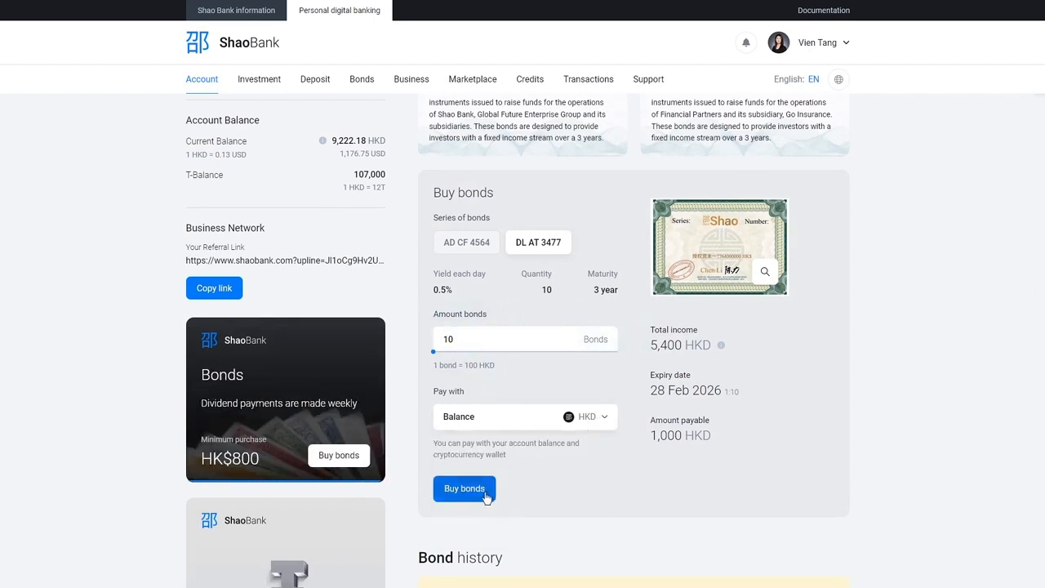
{"action": "left_click", "coordinate": [464, 488]}
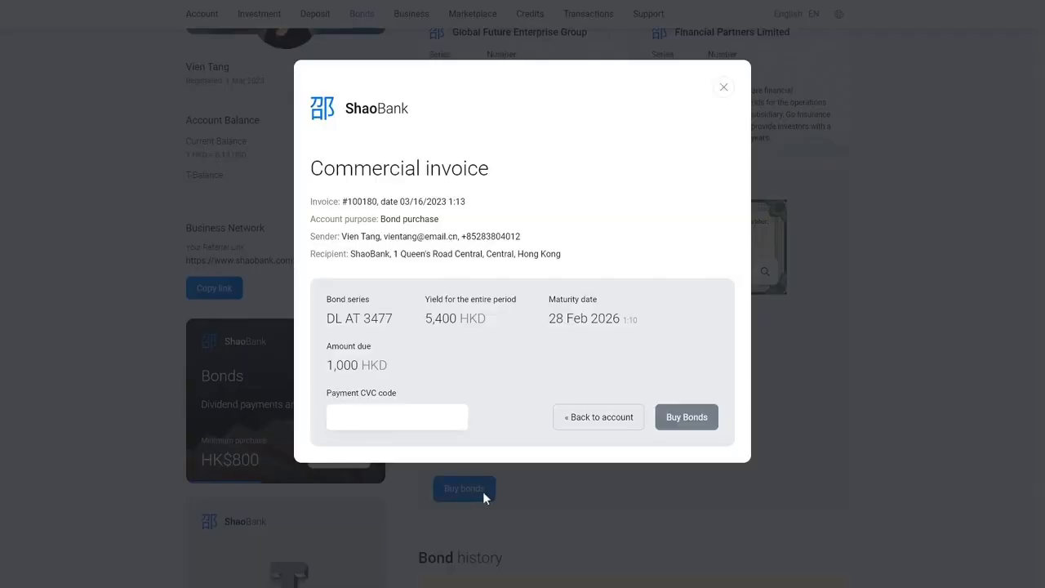
{"action": "left_click", "coordinate": [396, 416]}
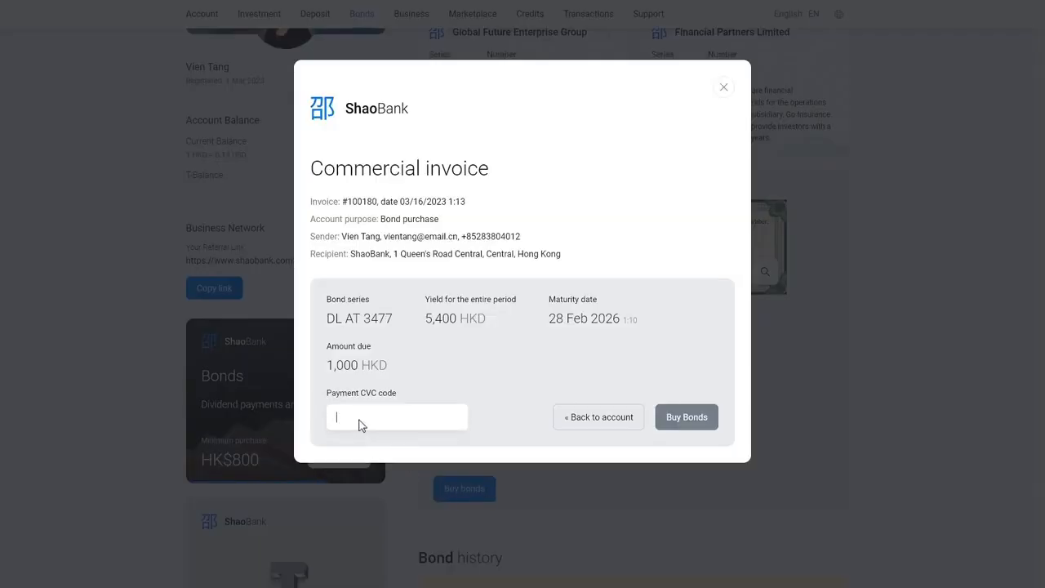
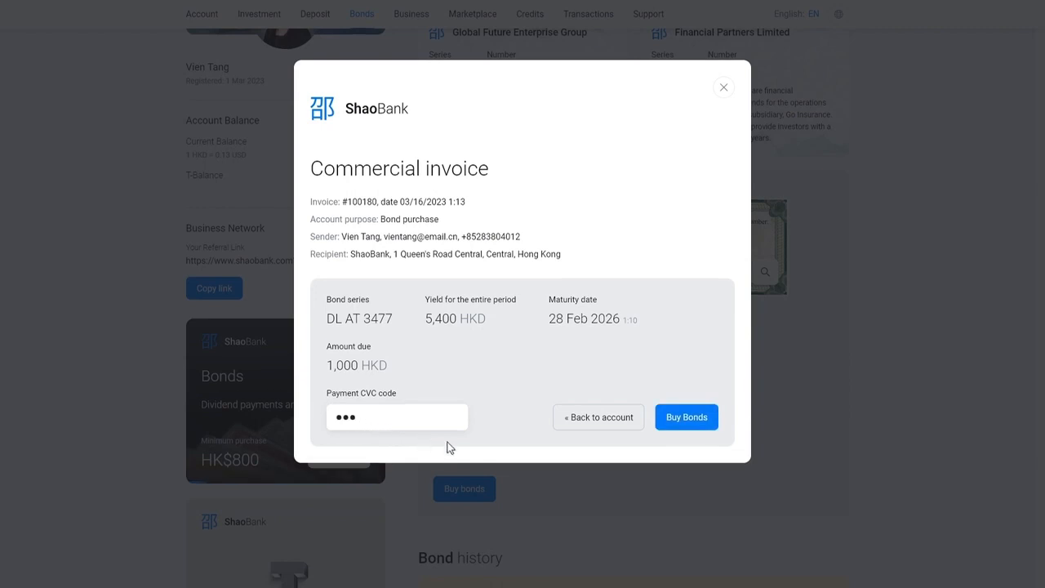
{"action": "left_click", "coordinate": [686, 418]}
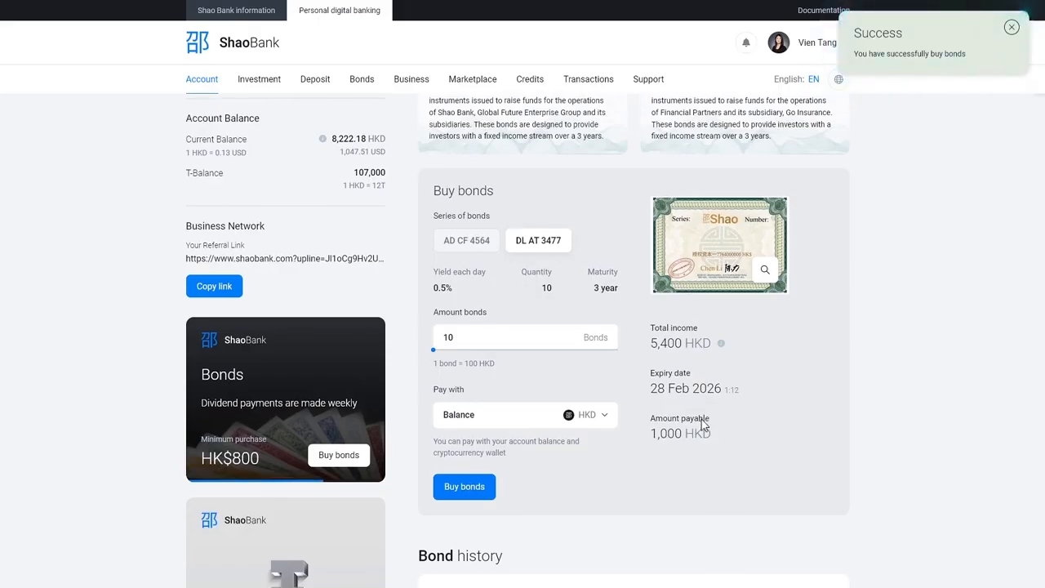
{"action": "scroll", "scroll_direction": "down", "scroll_amount": 3}
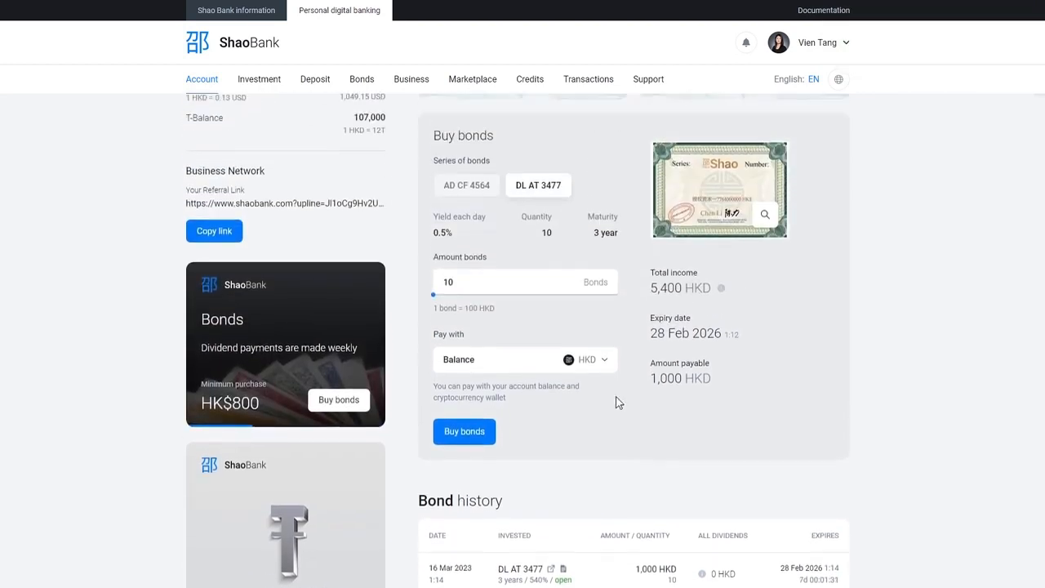
Pay for the bonds in Tether TRC20 and request the 127.4 USDT invoice
{"action": "left_click", "coordinate": [587, 360]}
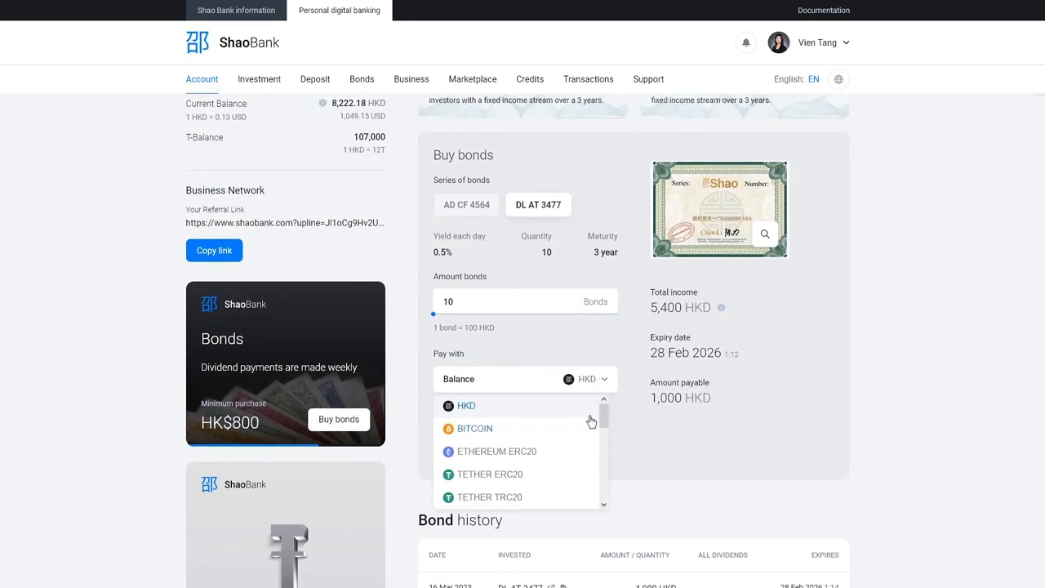
{"action": "left_click", "coordinate": [490, 497]}
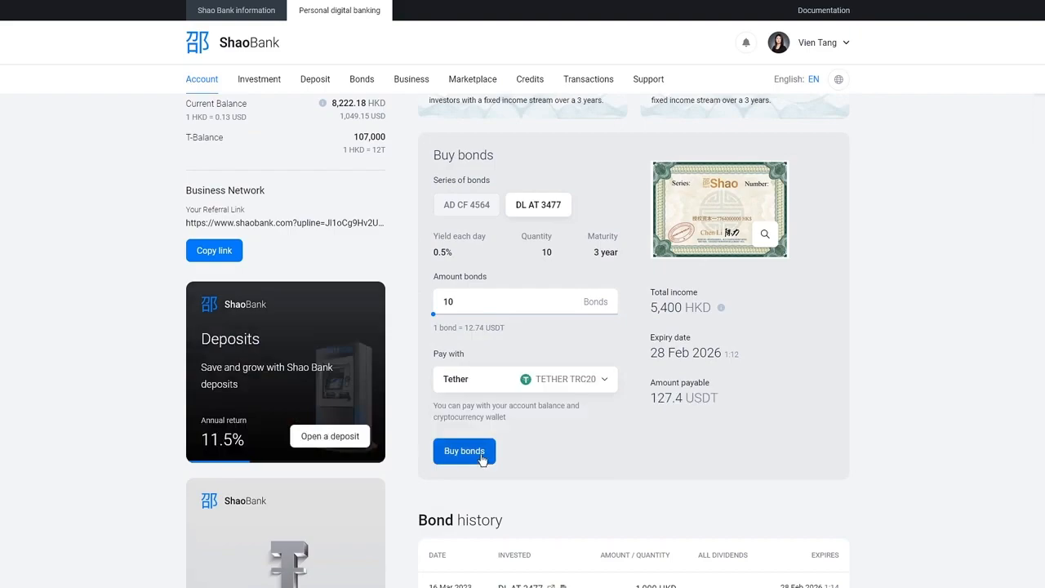
{"action": "left_click", "coordinate": [464, 451]}
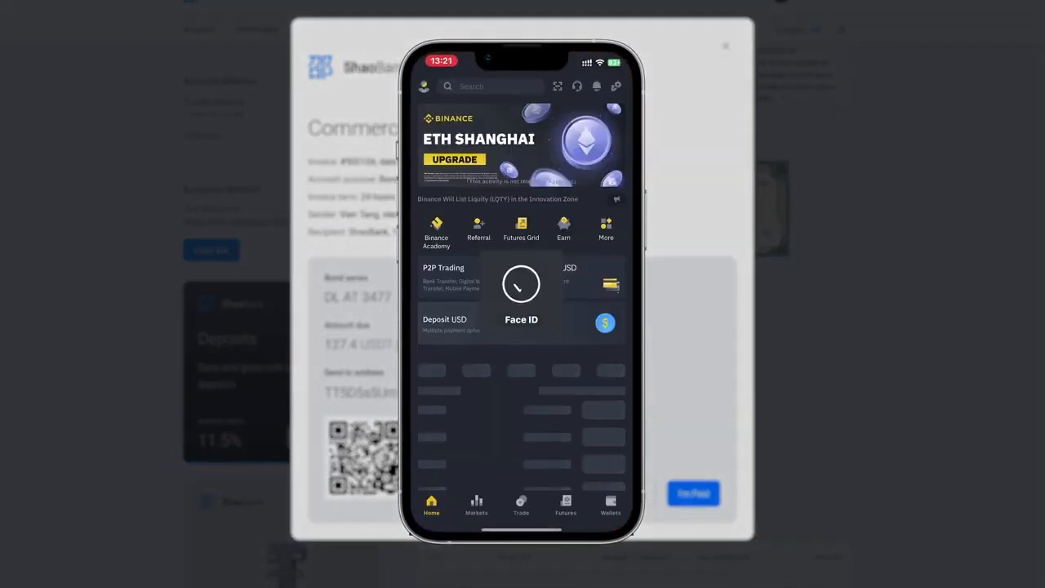
Start a Send via Crypto Network withdrawal of USDT from the Binance wallet
{"action": "left_click", "coordinate": [611, 503]}
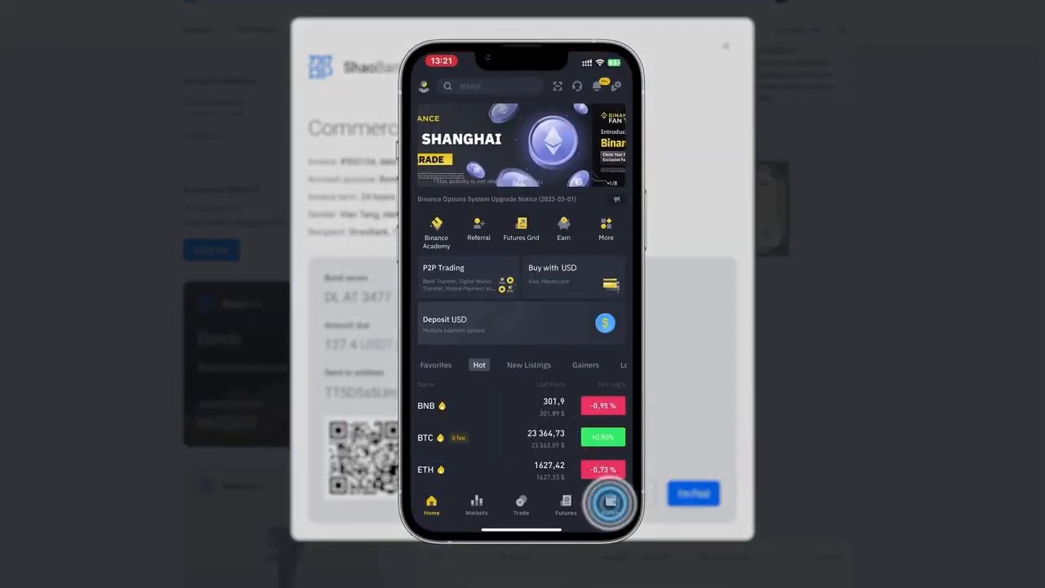
{"action": "left_click", "coordinate": [611, 503]}
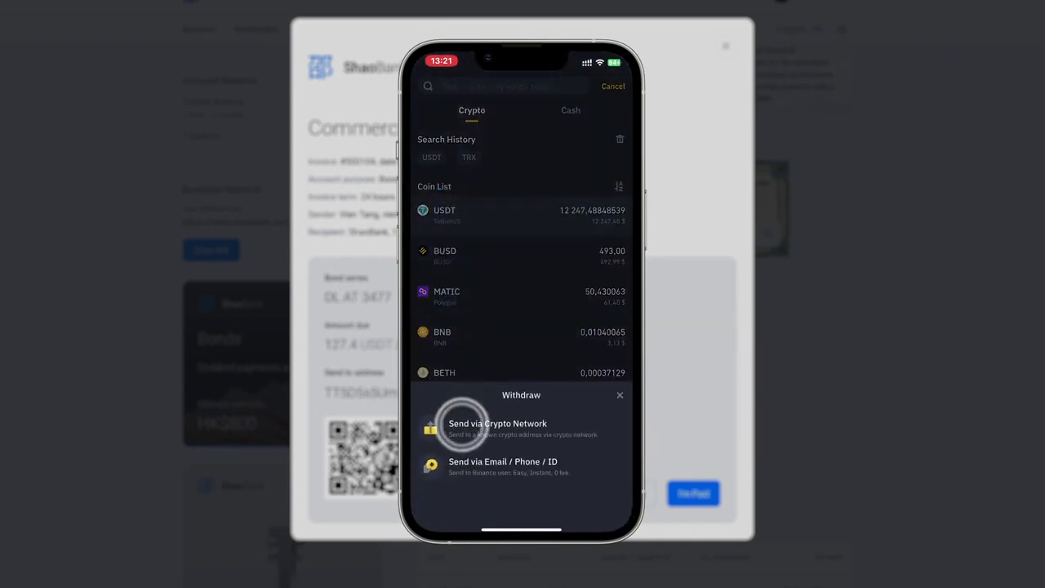
{"action": "left_click", "coordinate": [497, 423]}
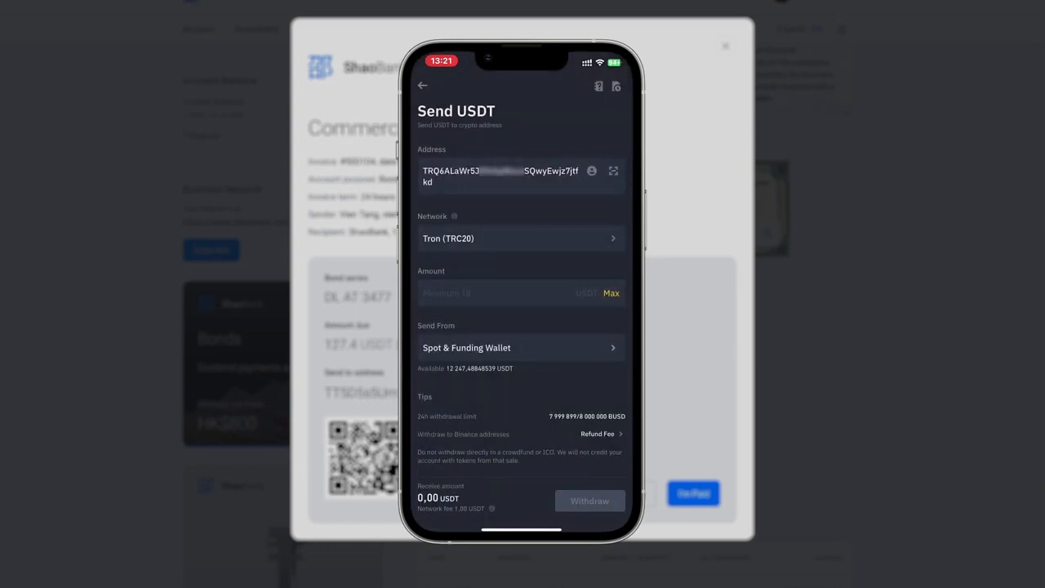
Withdraw 127.4 USDT over Tron (TRC20) to the invoice address and confirm the order
{"action": "left_click", "coordinate": [490, 294]}
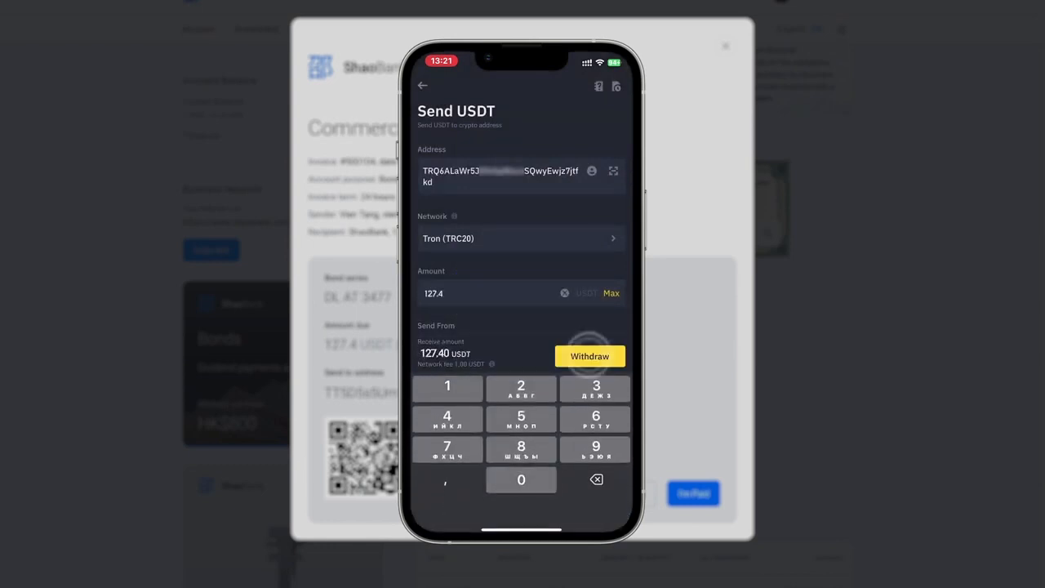
{"action": "left_click", "coordinate": [590, 356]}
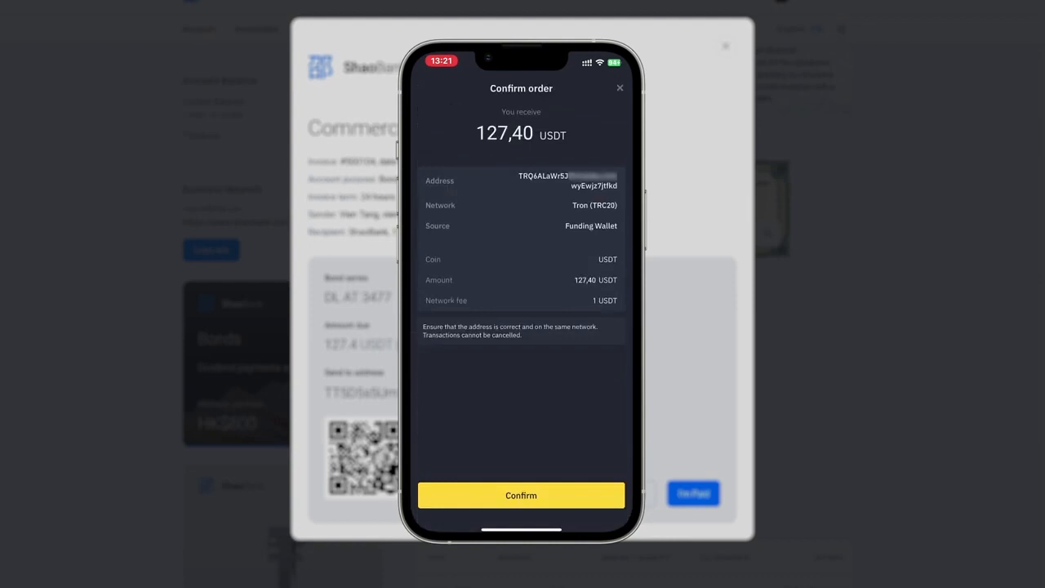
{"action": "left_click", "coordinate": [521, 495]}
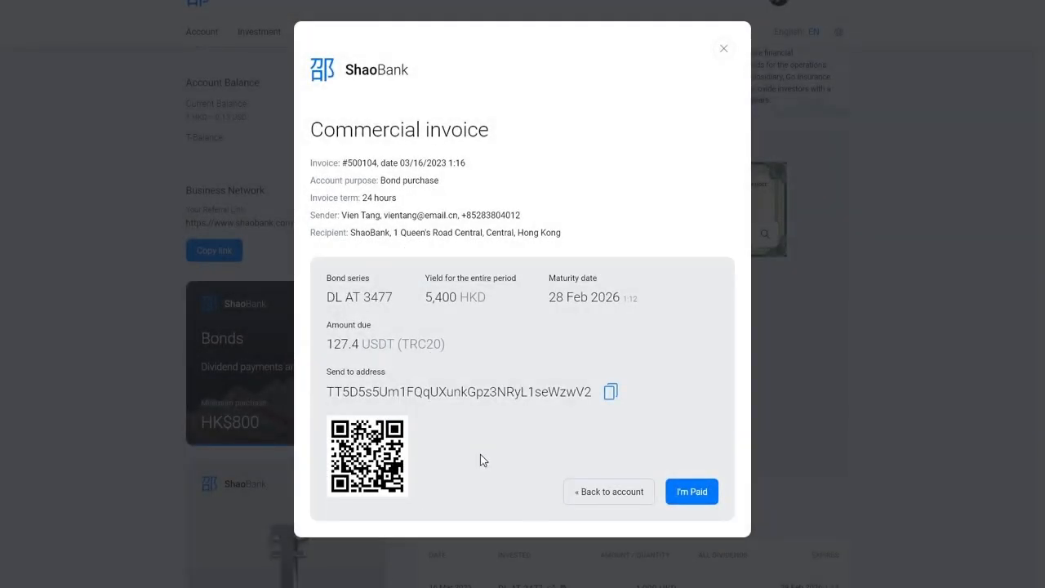
{"action": "mouse_move", "coordinate": [693, 491]}
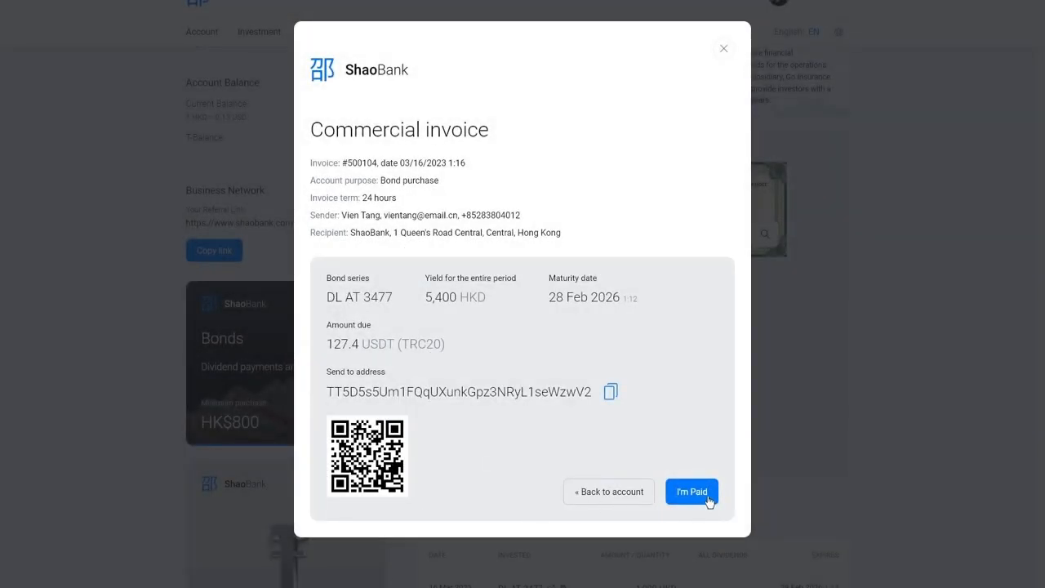
Mark the USDT bond invoice as paid with I'm Paid
{"action": "left_click", "coordinate": [691, 491]}
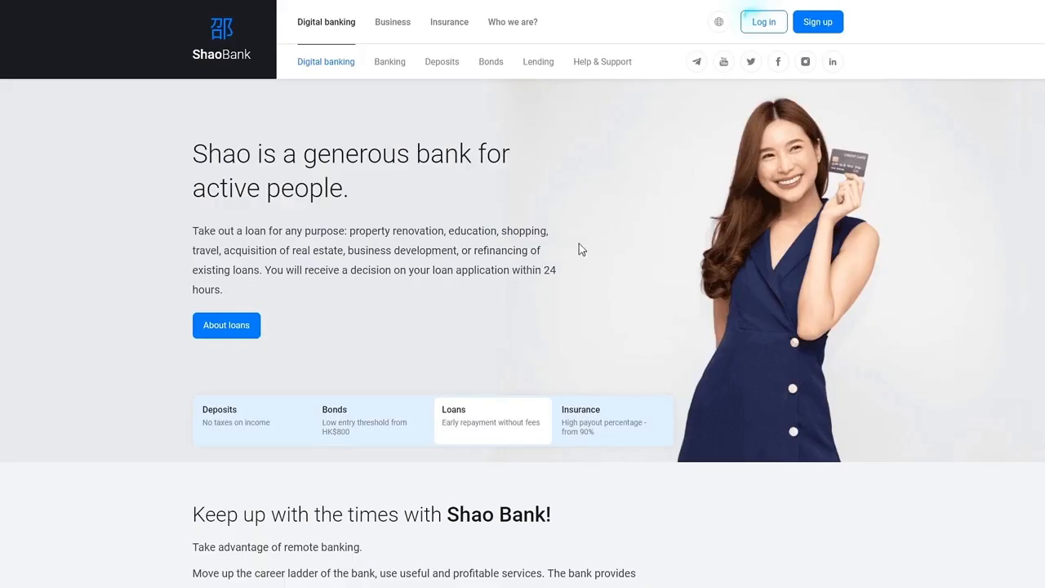
Log in to ShaoBank digital banking with the account credentials
{"action": "left_click", "coordinate": [762, 21]}
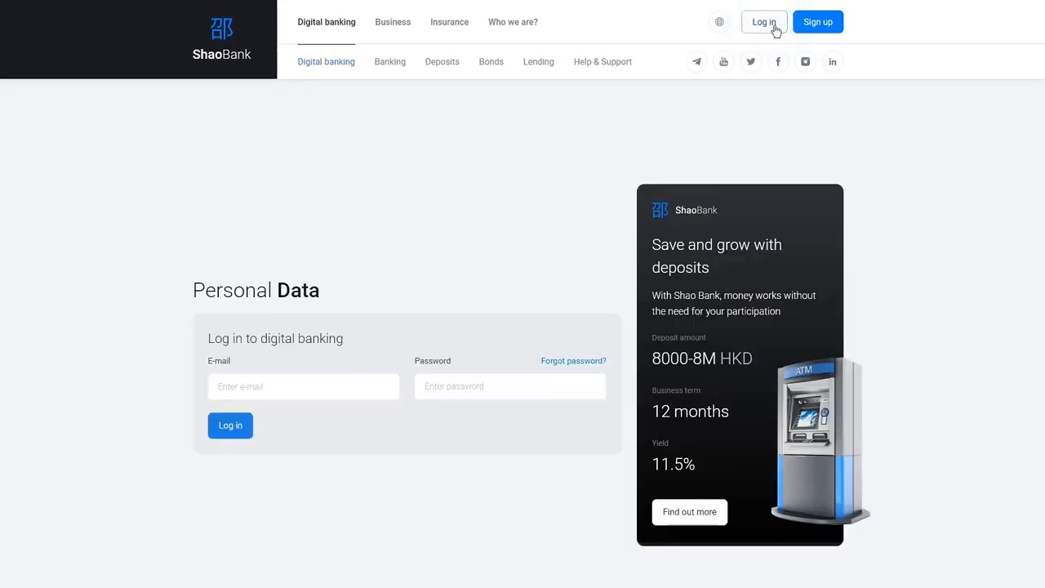
{"action": "type", "text": "yourmail@mail.com"}
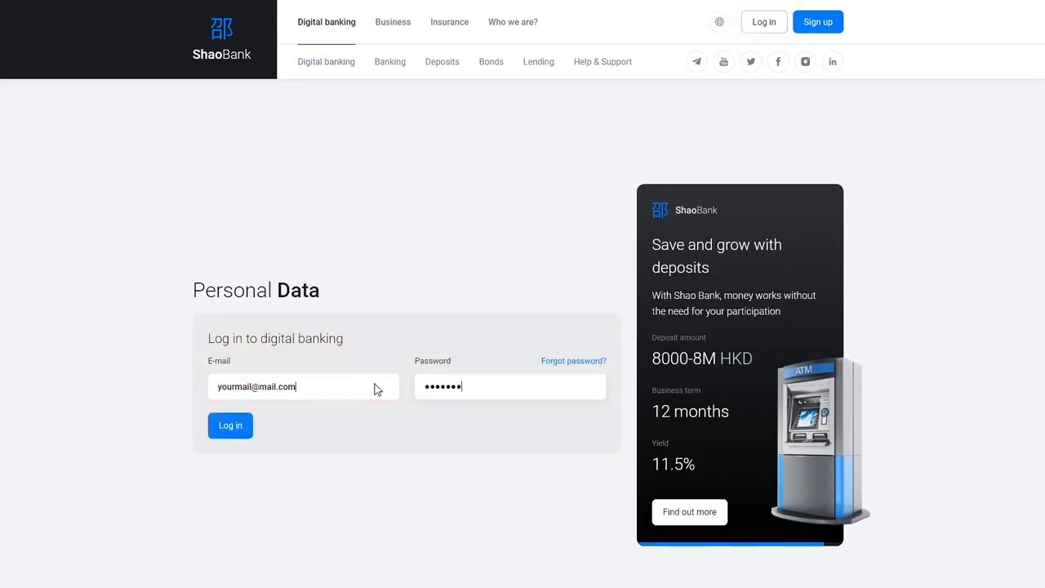
{"action": "left_click", "coordinate": [228, 424]}
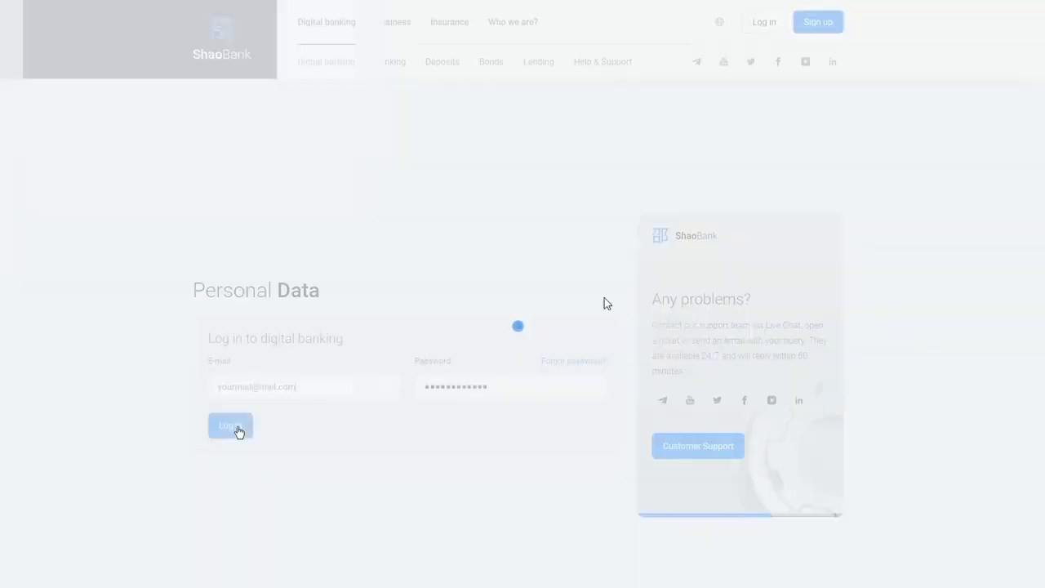
{"action": "left_click", "coordinate": [229, 425]}
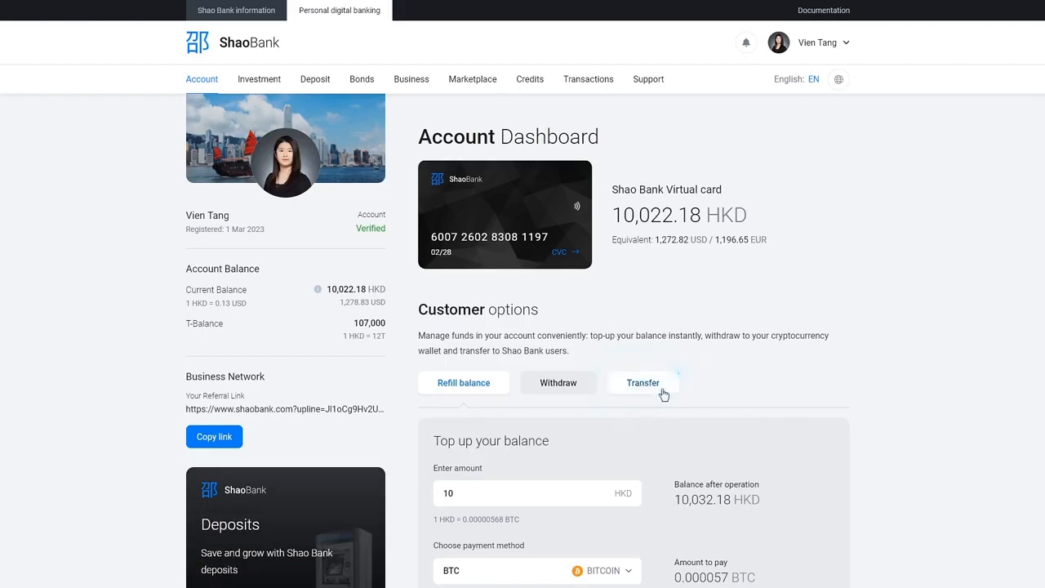
{"action": "left_click", "coordinate": [644, 382]}
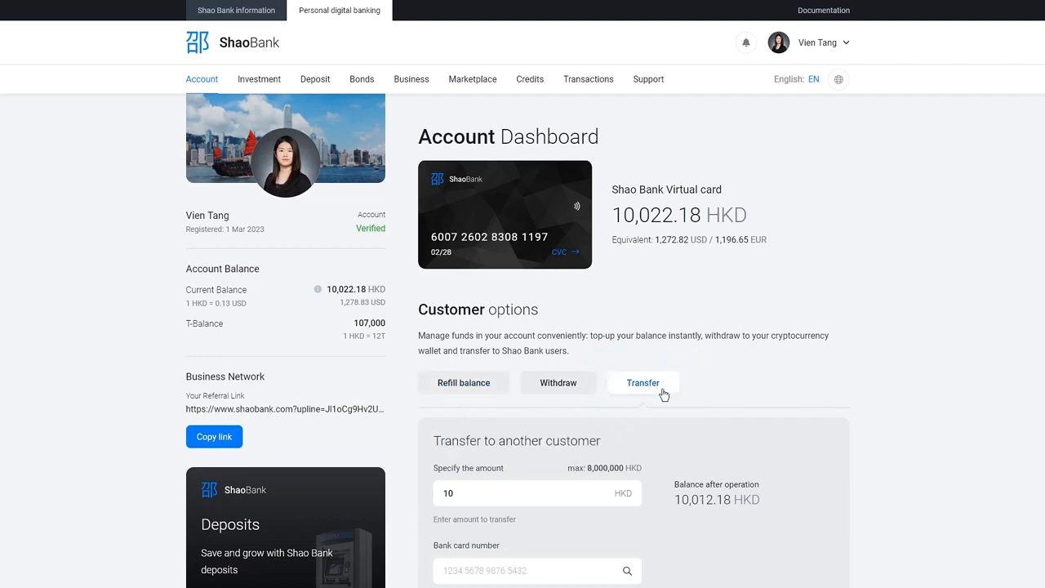
{"action": "scroll", "scroll_direction": "down", "scroll_amount": 3}
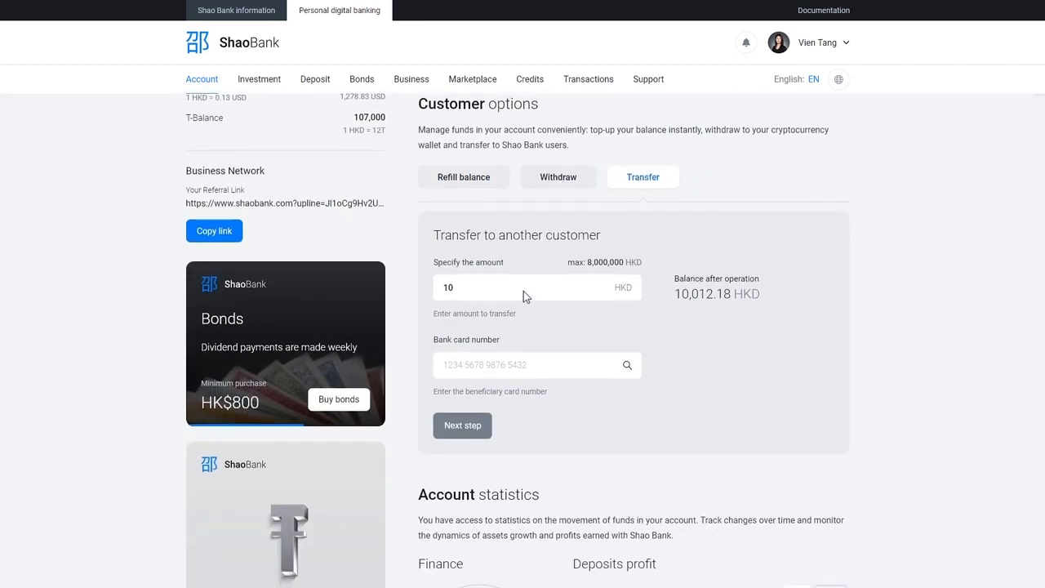
{"action": "type", "text": "400"}
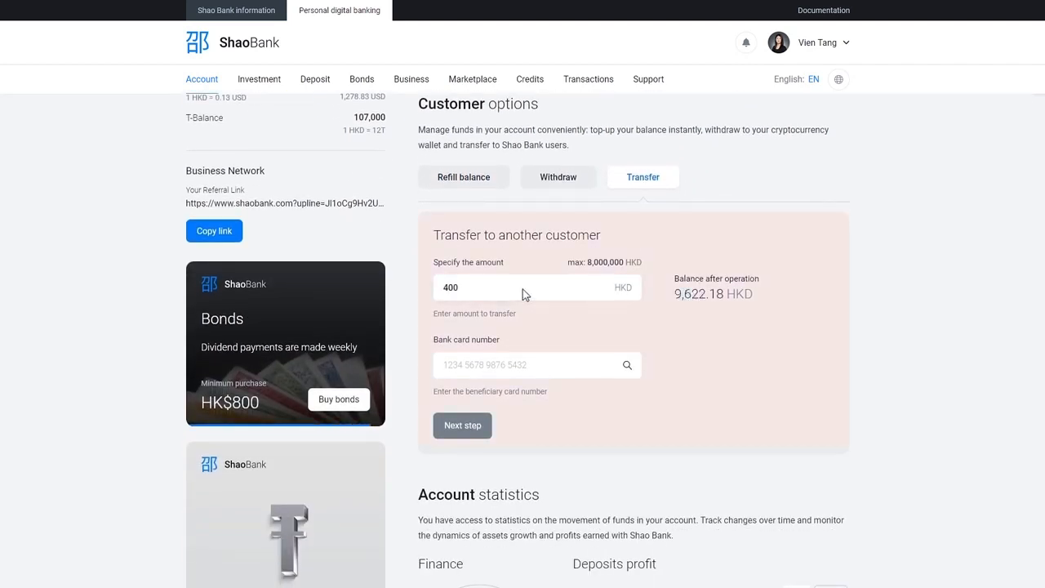
{"action": "left_click", "coordinate": [531, 366]}
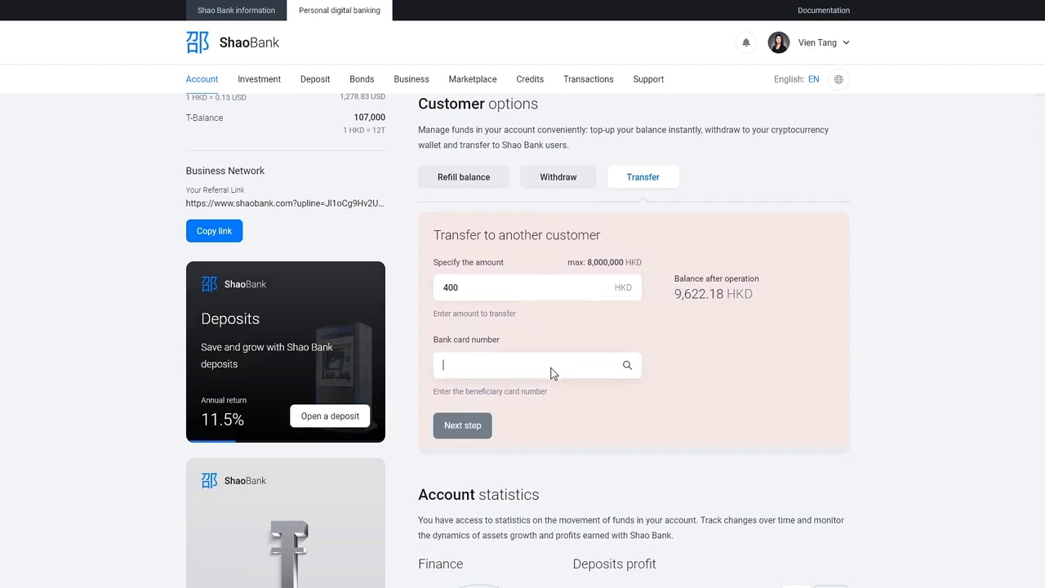
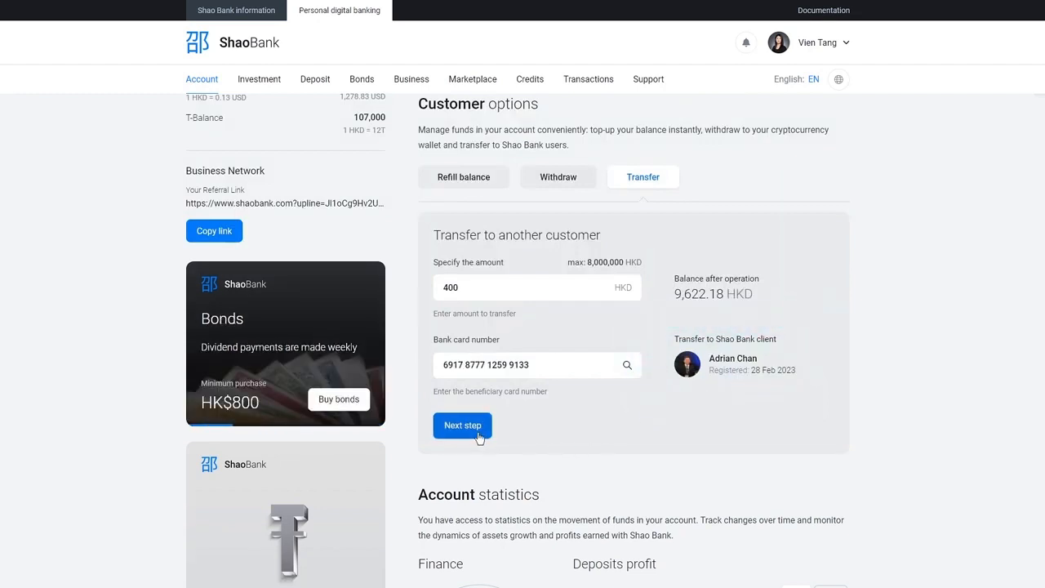
{"action": "left_click", "coordinate": [462, 425]}
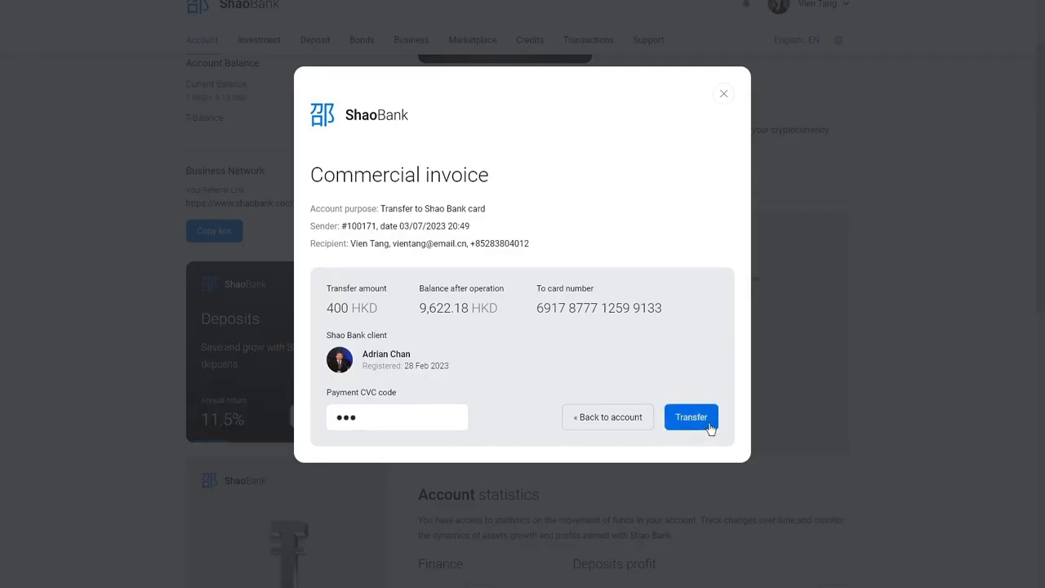
{"action": "left_click", "coordinate": [691, 416]}
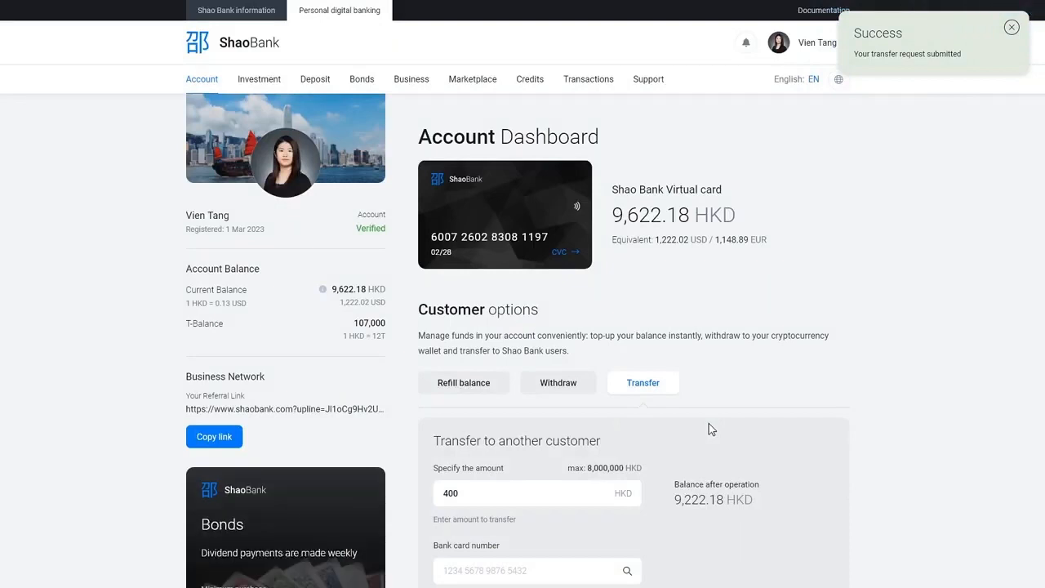
Scroll to Recent transactions to see the 400 HKD Transfer funds entry
{"action": "scroll", "scroll_direction": "down", "scroll_amount": 3}
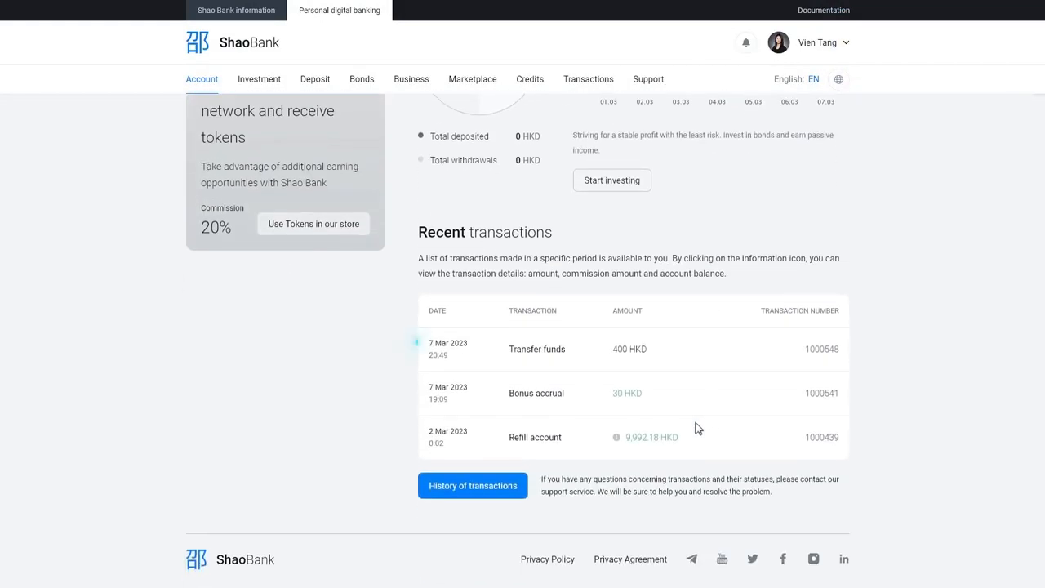
{"action": "mouse_move", "coordinate": [533, 363]}
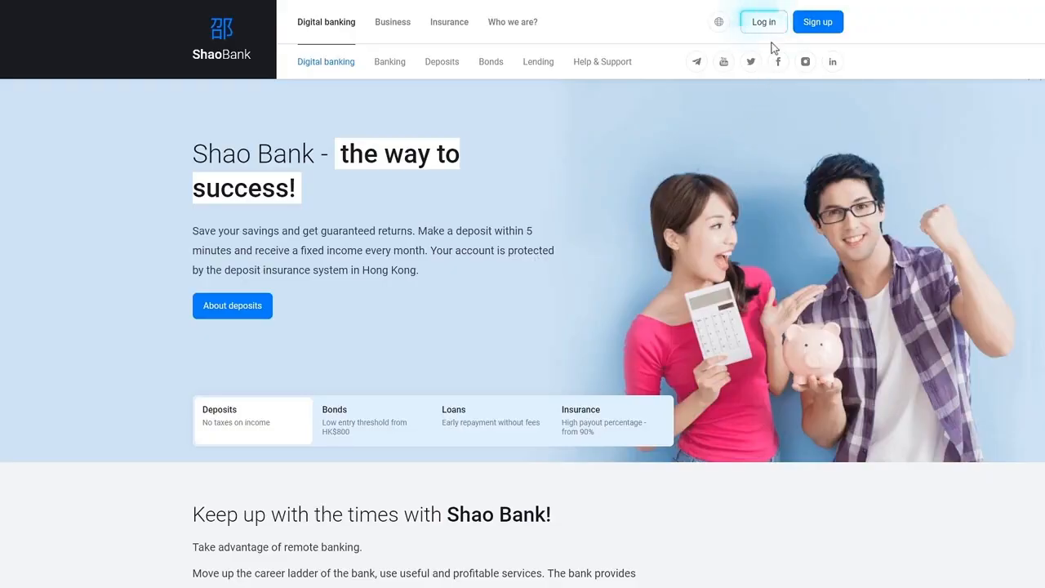
{"action": "left_click", "coordinate": [763, 22]}
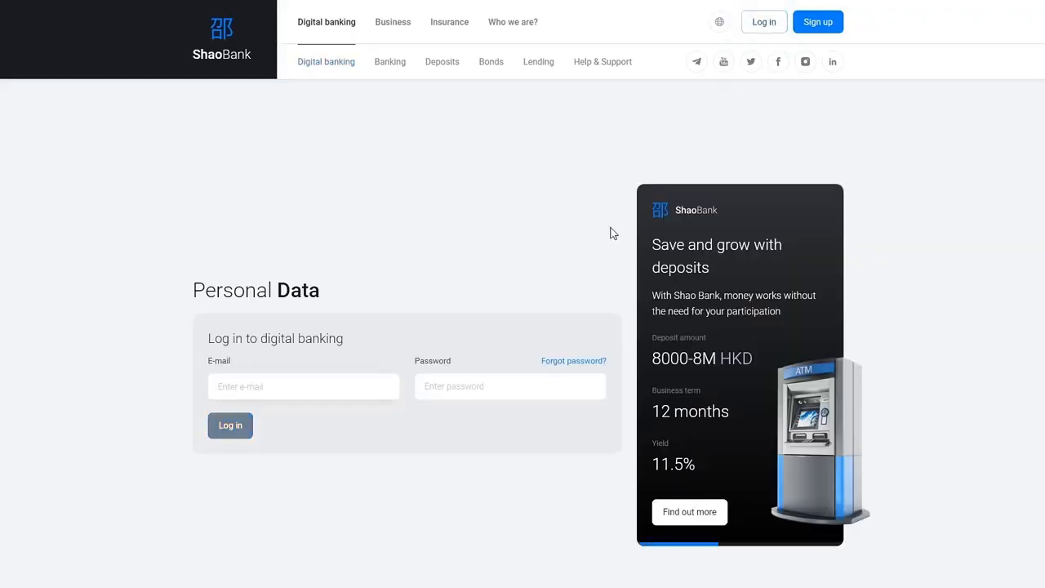
{"action": "type", "text": "yourmail@mail.com"}
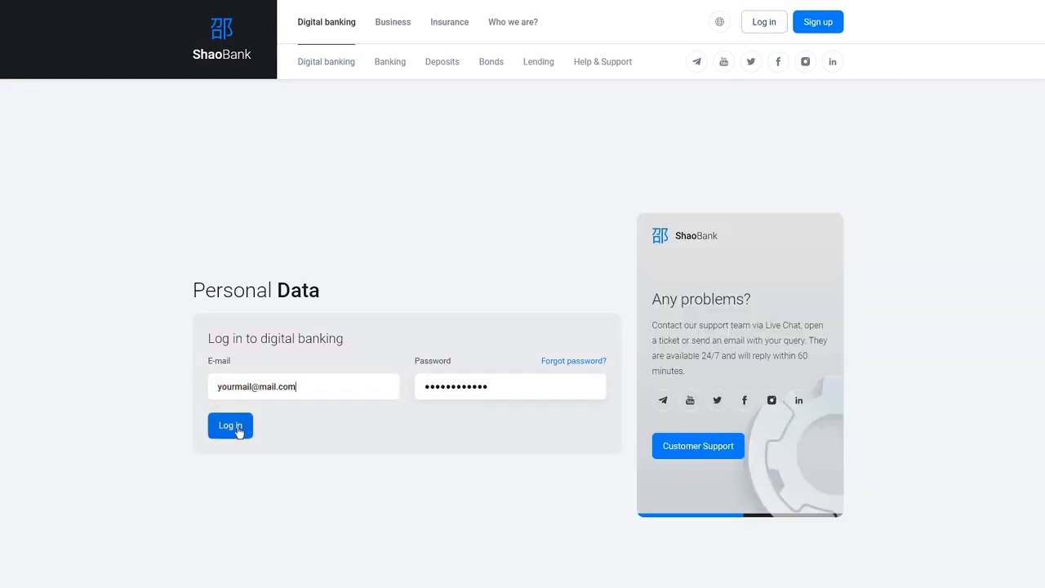
{"action": "left_click", "coordinate": [230, 425]}
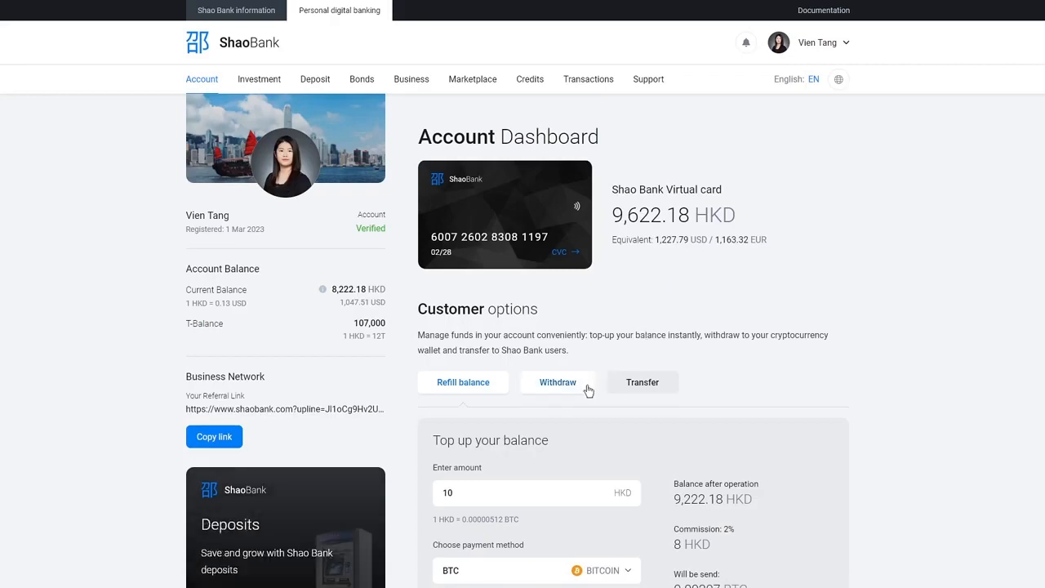
Withdraw 400 HKD in Tether TRC20 to the pasted wallet address and submit it
{"action": "left_click", "coordinate": [559, 382]}
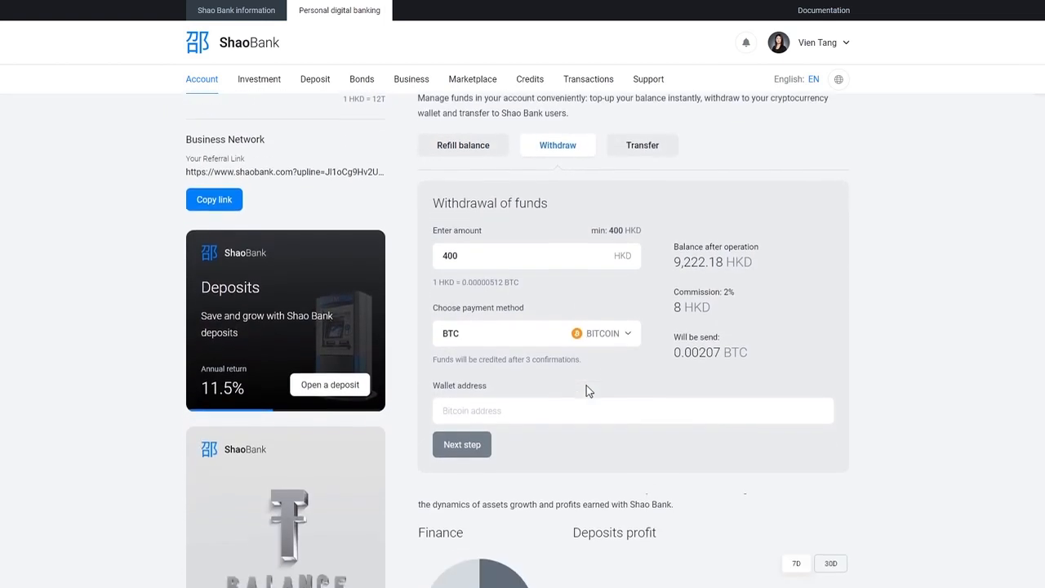
{"action": "scroll", "scroll_direction": "down", "scroll_amount": 3}
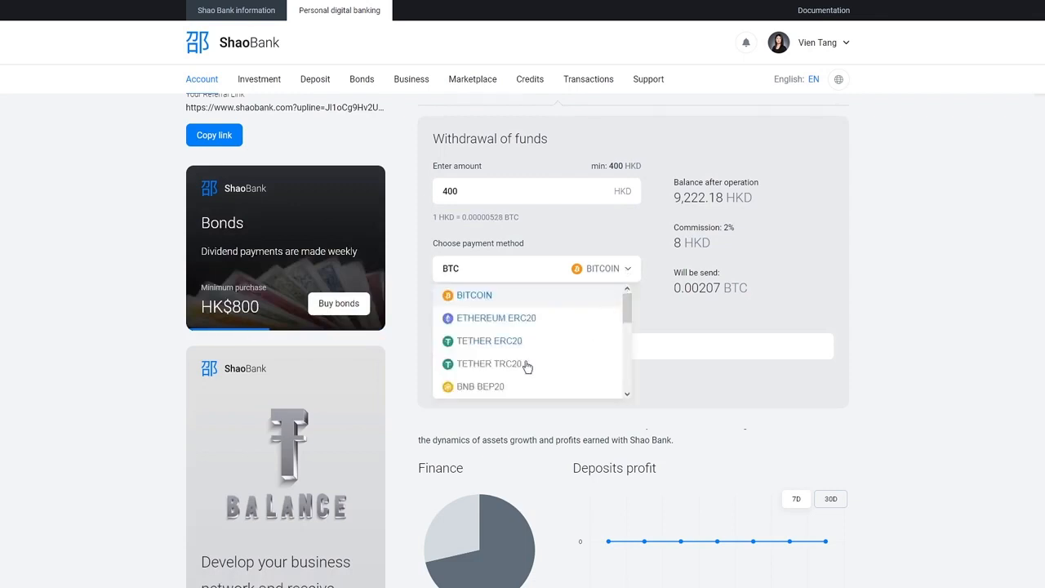
{"action": "left_click", "coordinate": [489, 363]}
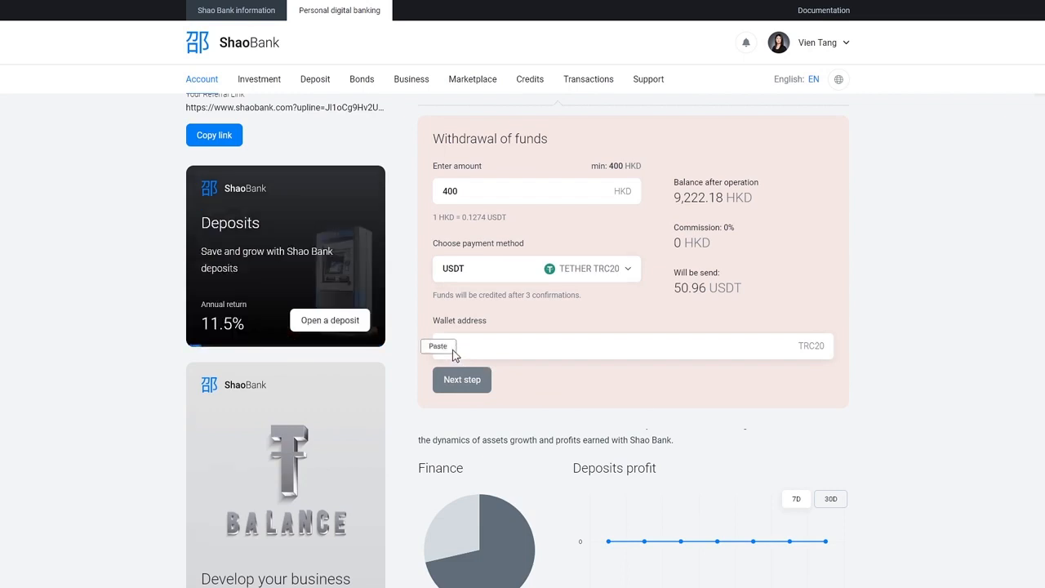
{"action": "left_click", "coordinate": [438, 346]}
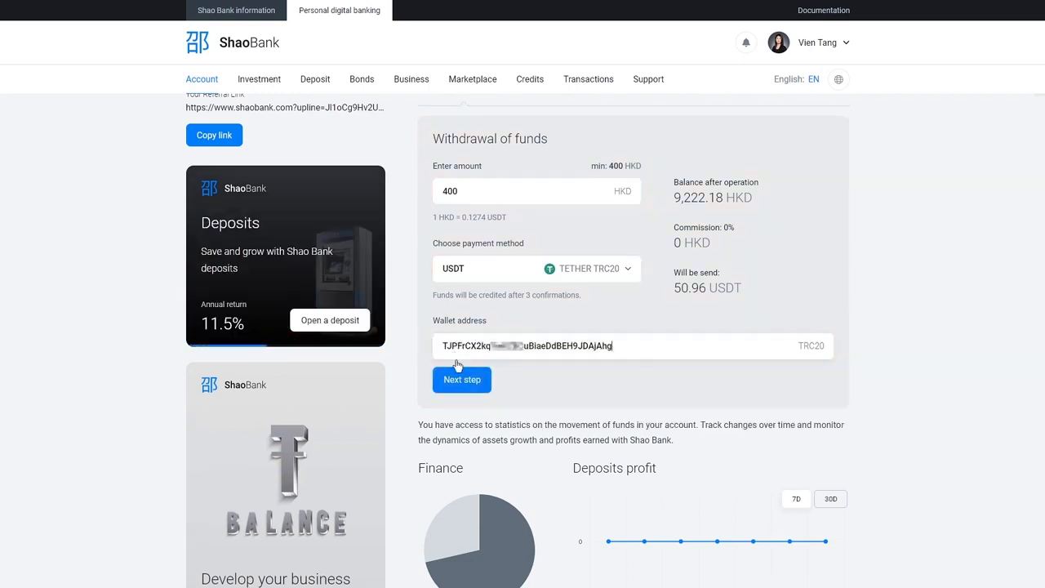
{"action": "left_click", "coordinate": [460, 379]}
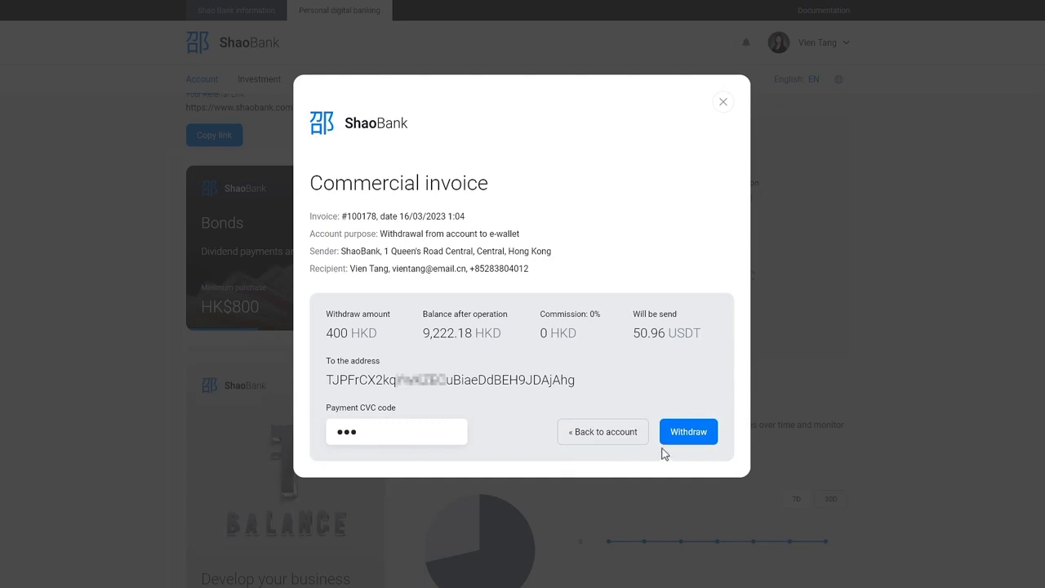
{"action": "left_click", "coordinate": [689, 432]}
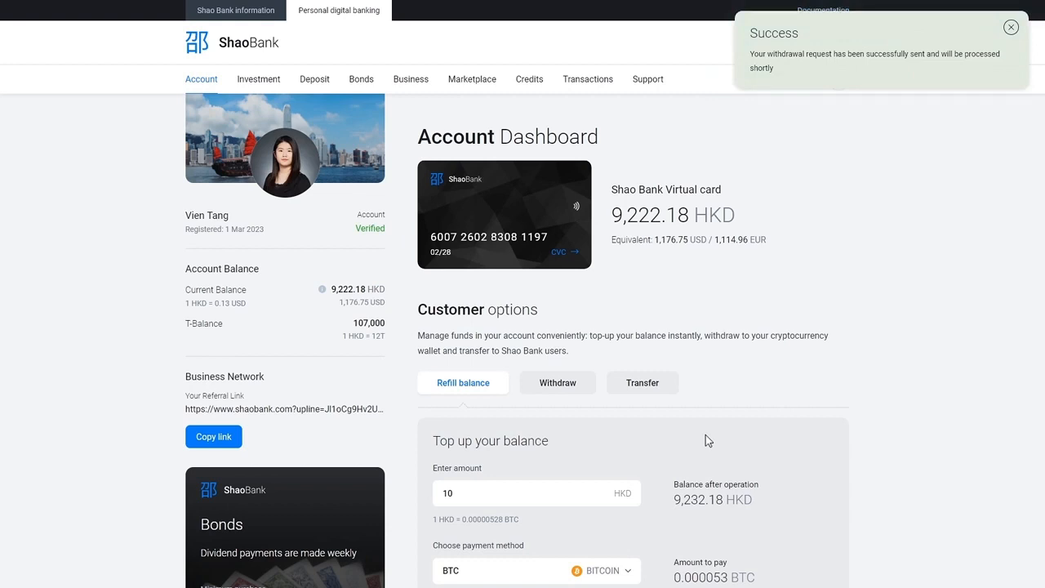
Review the saved Tether TRC20 address under Settings > Payment
{"action": "left_click", "coordinate": [1011, 26]}
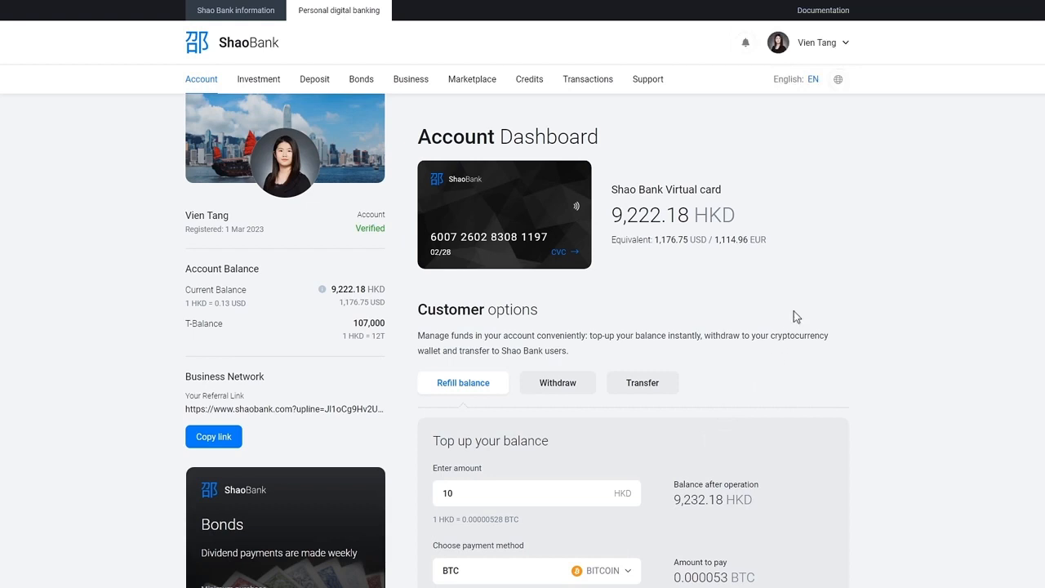
{"action": "left_click", "coordinate": [817, 43]}
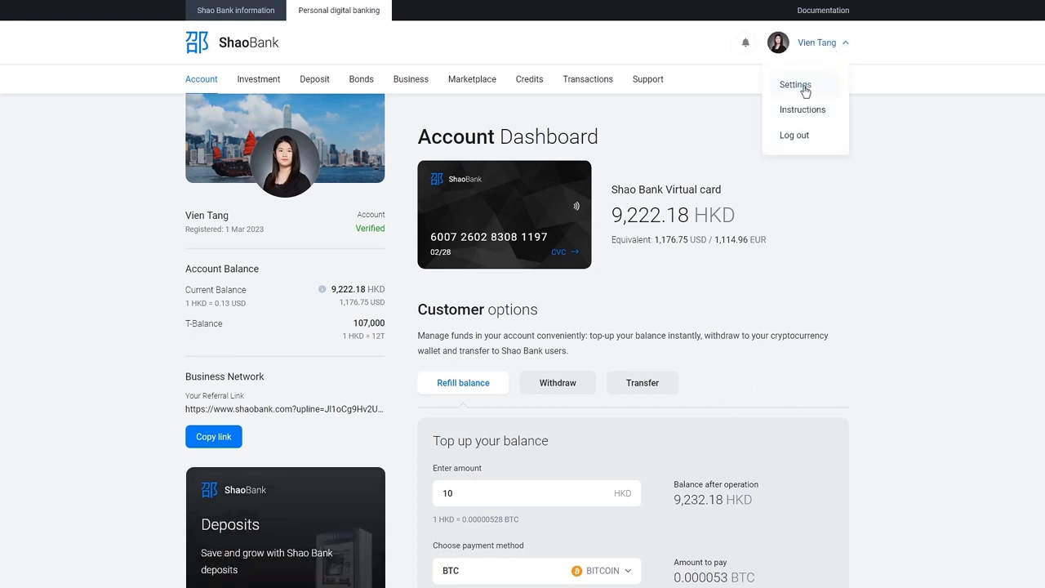
{"action": "left_click", "coordinate": [794, 85]}
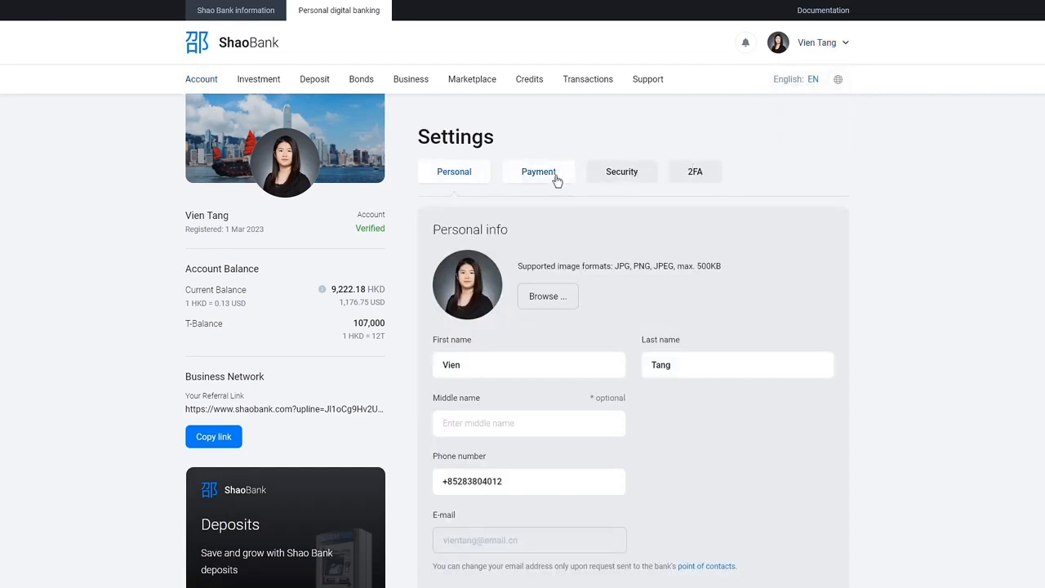
{"action": "left_click", "coordinate": [539, 172]}
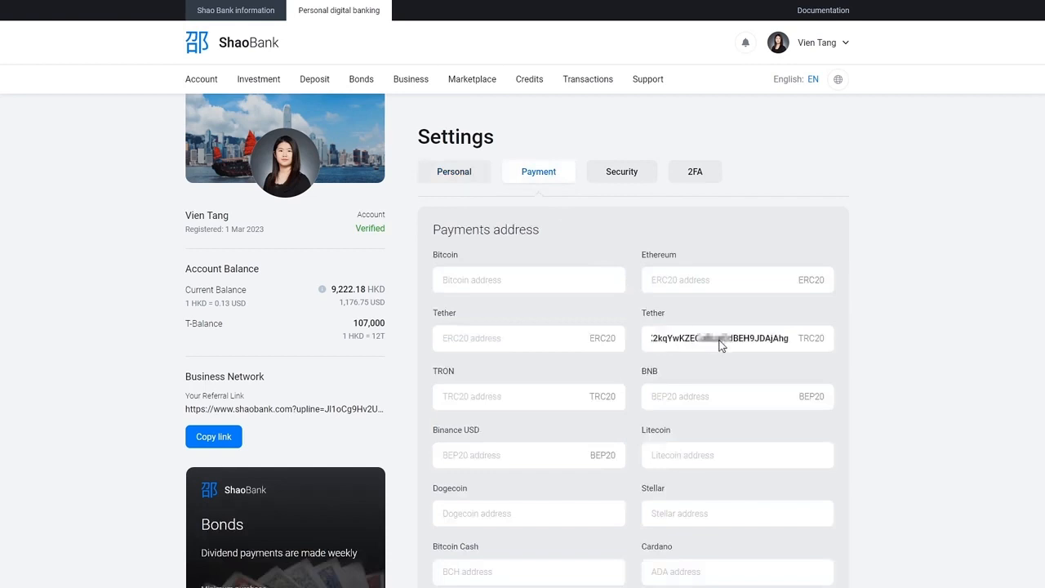
{"action": "scroll", "scroll_direction": "down", "scroll_amount": 3}
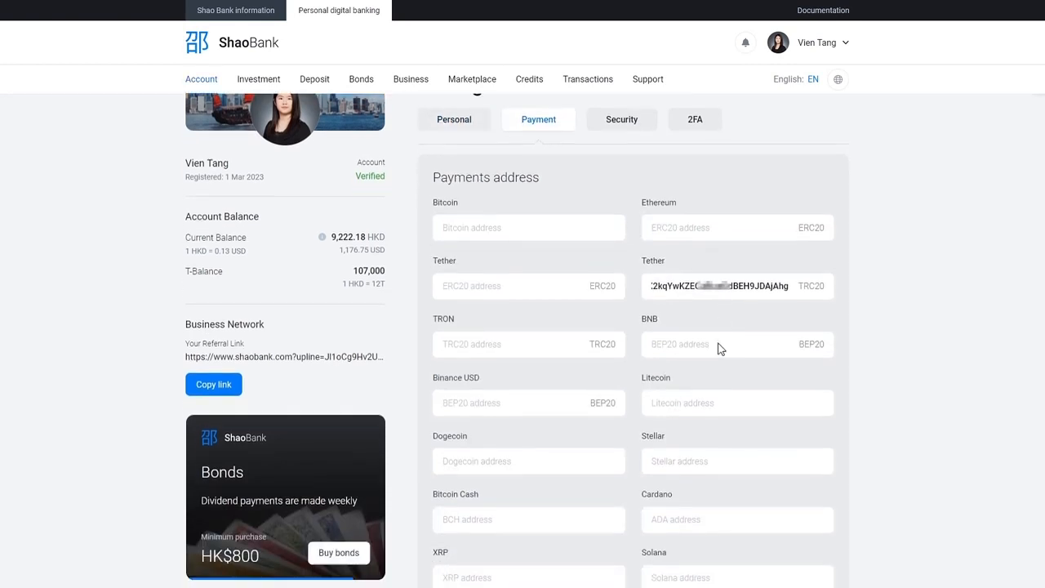
{"action": "scroll", "scroll_direction": "down", "scroll_amount": 3}
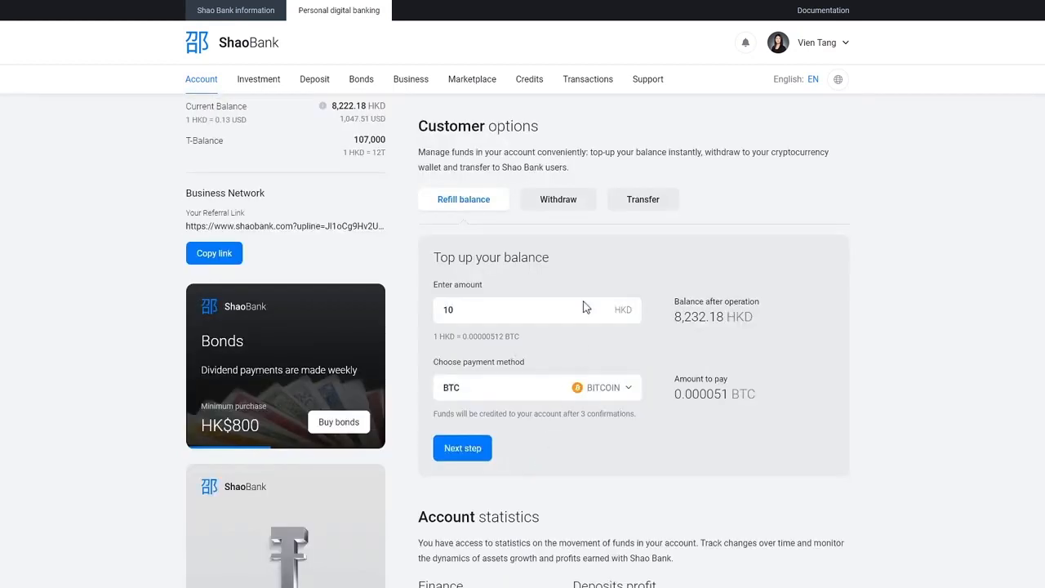
Start a Tether TRC20 withdrawal using the auto-filled saved address and proceed to the invoice
{"action": "left_click", "coordinate": [559, 199]}
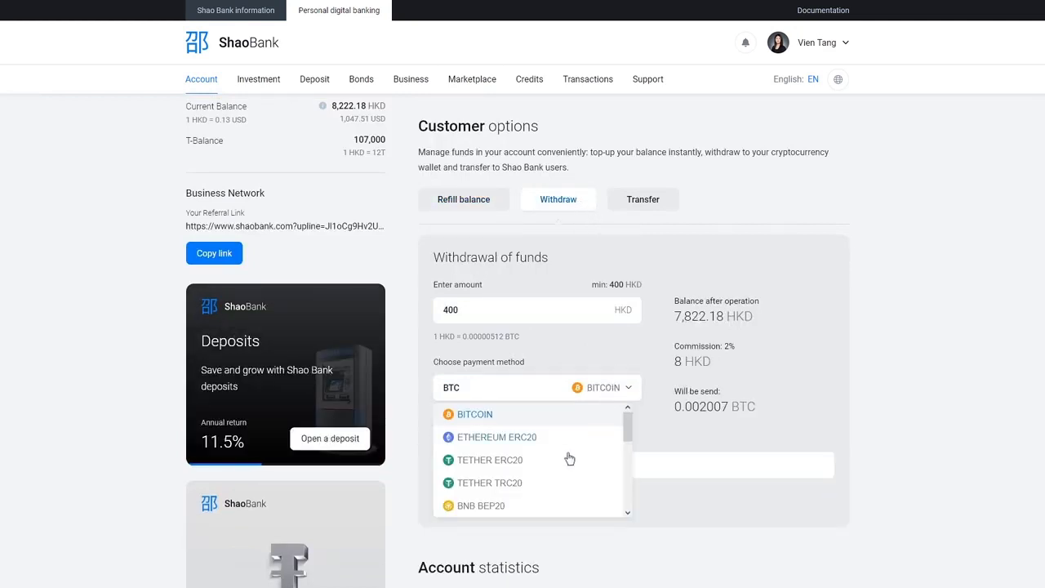
{"action": "left_click", "coordinate": [491, 483]}
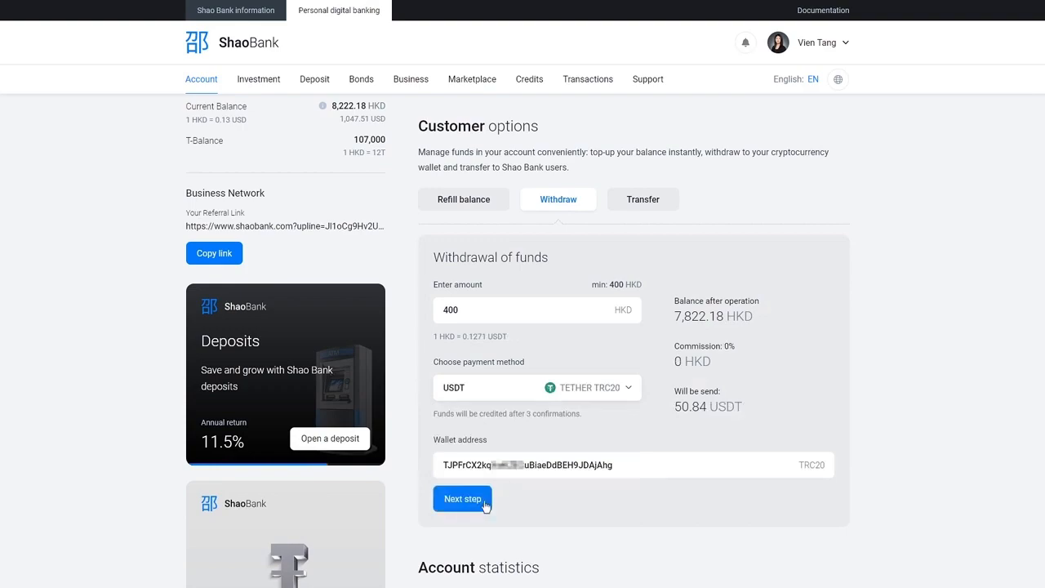
{"action": "left_click", "coordinate": [462, 498]}
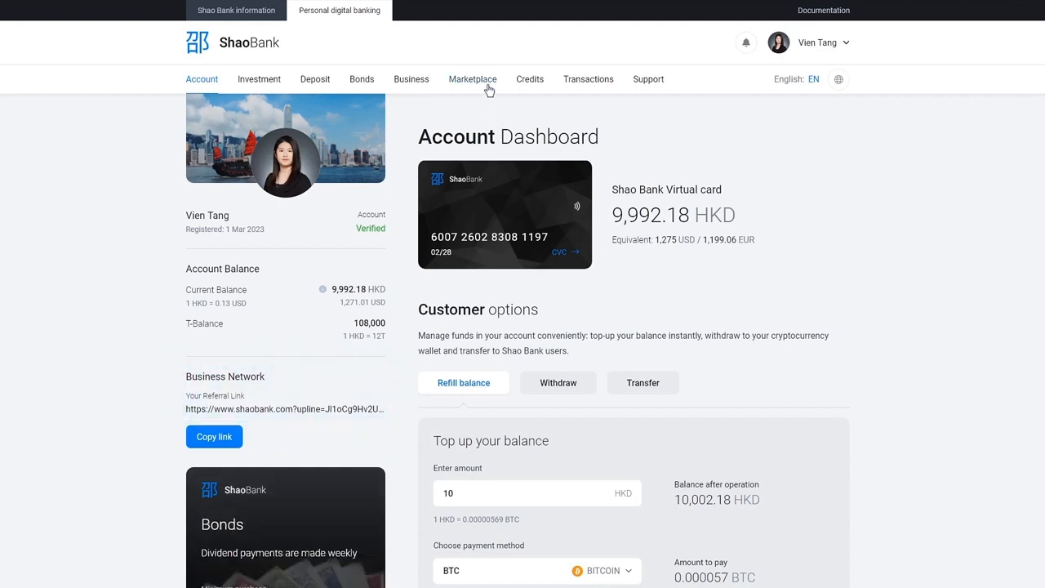
Buy the Common marketplace case for 1,000 T and collect the 30 HKD win
{"action": "left_click", "coordinate": [472, 79]}
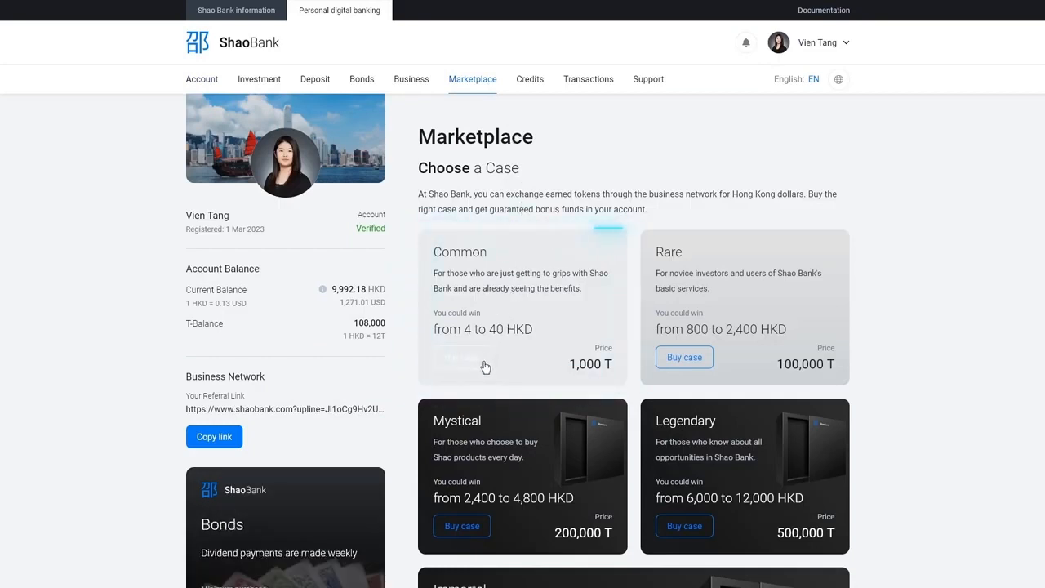
{"action": "left_click", "coordinate": [461, 356]}
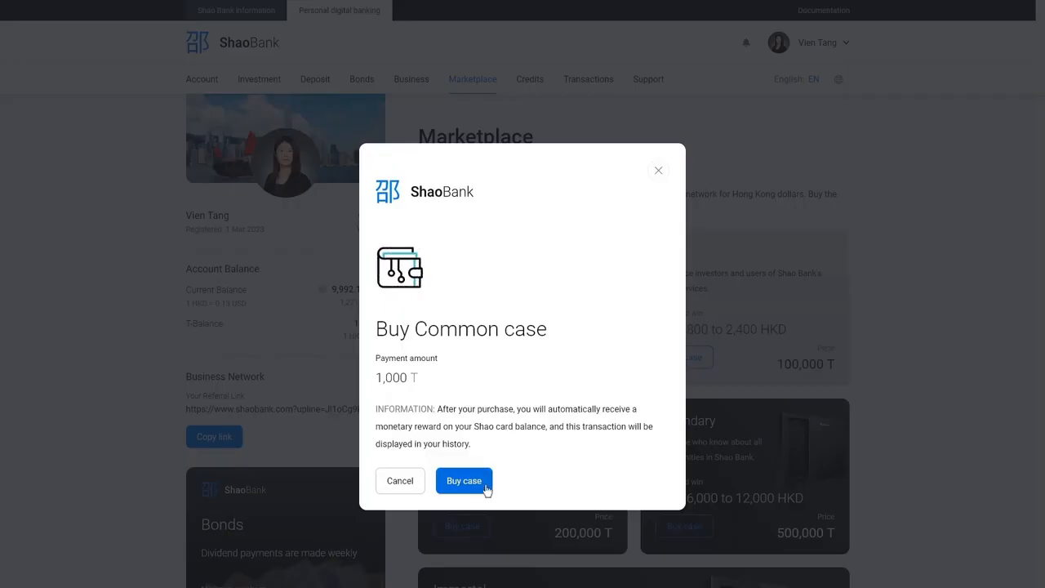
{"action": "left_click", "coordinate": [464, 480]}
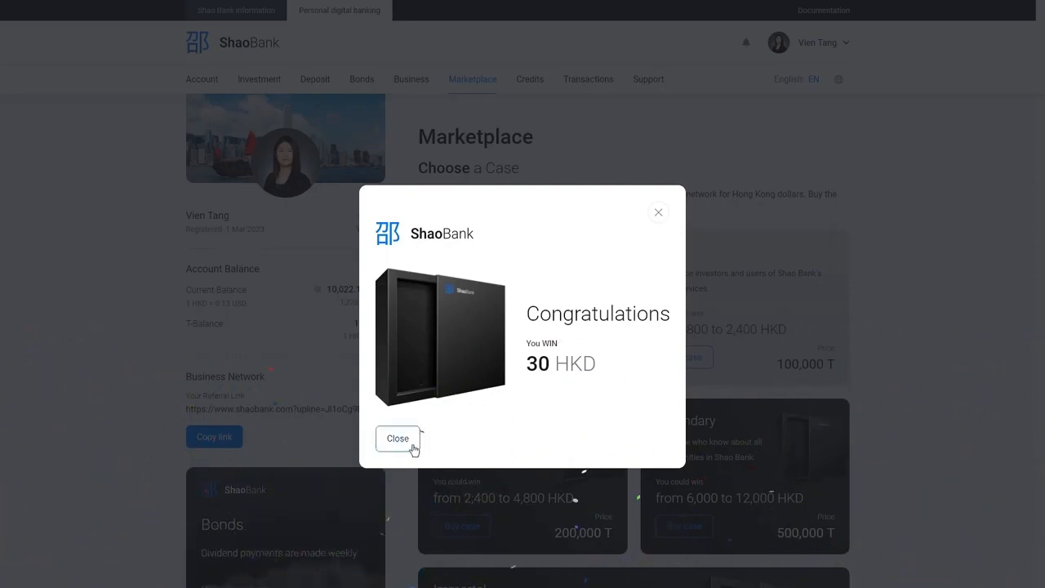
{"action": "left_click", "coordinate": [399, 438]}
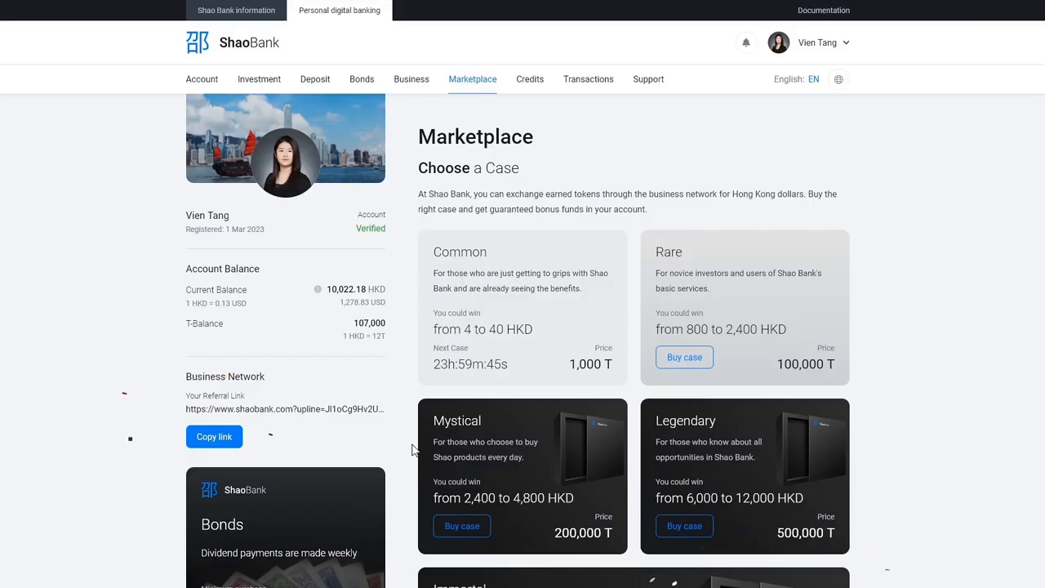
Copy the referral link to the clipboard
{"action": "scroll", "scroll_direction": "down", "scroll_amount": 3}
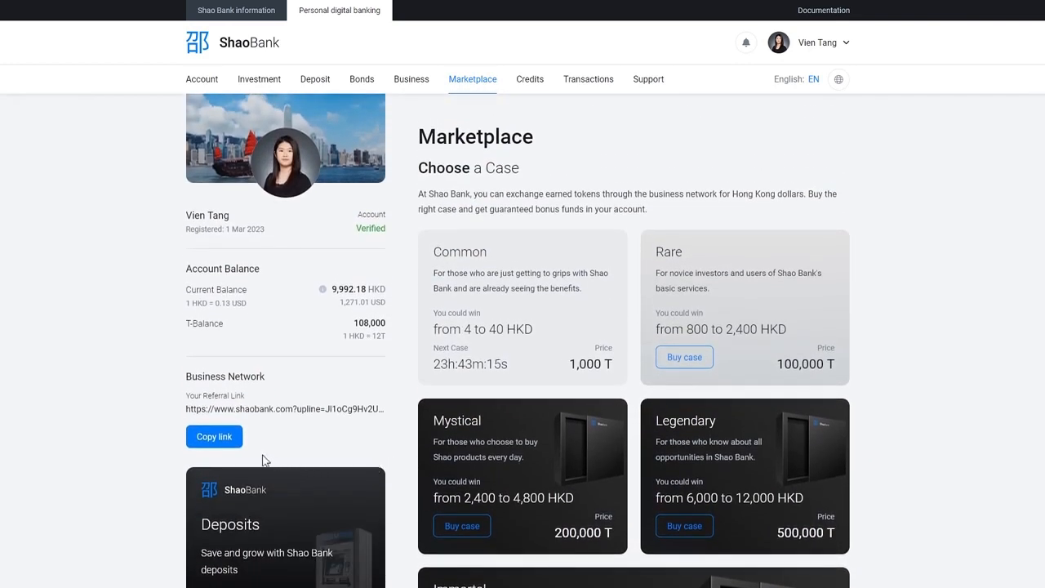
{"action": "left_click", "coordinate": [214, 436]}
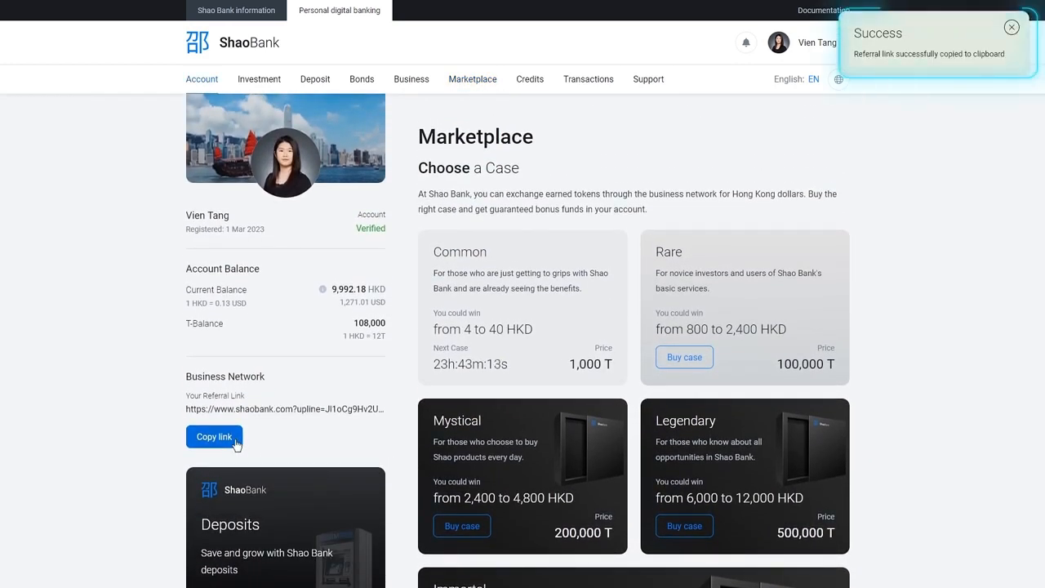